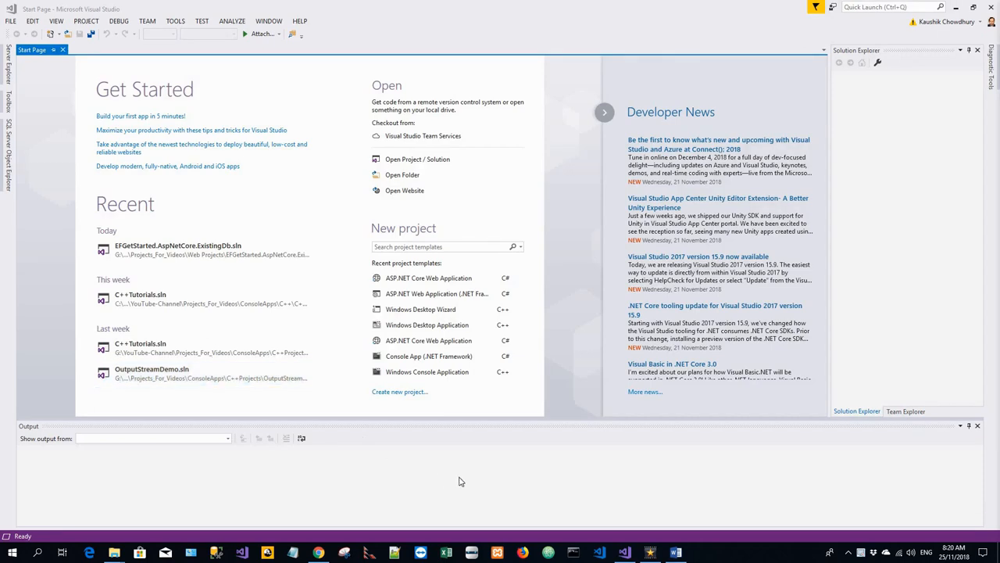
pyautogui.moveTo(474, 429)
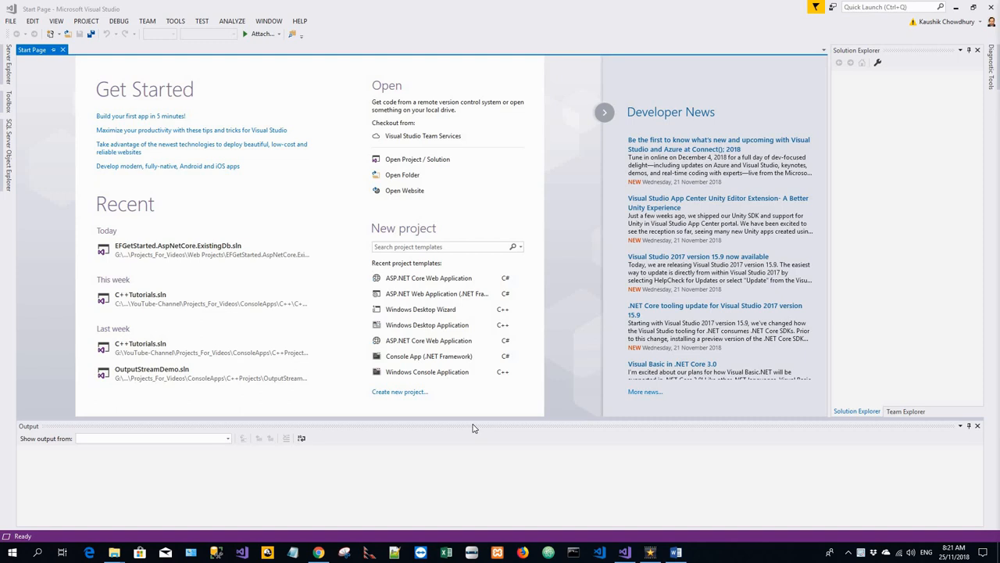
# Step: Start a database connection from Tools with Microsoft SQL Server as data source
pyautogui.click(175, 21)
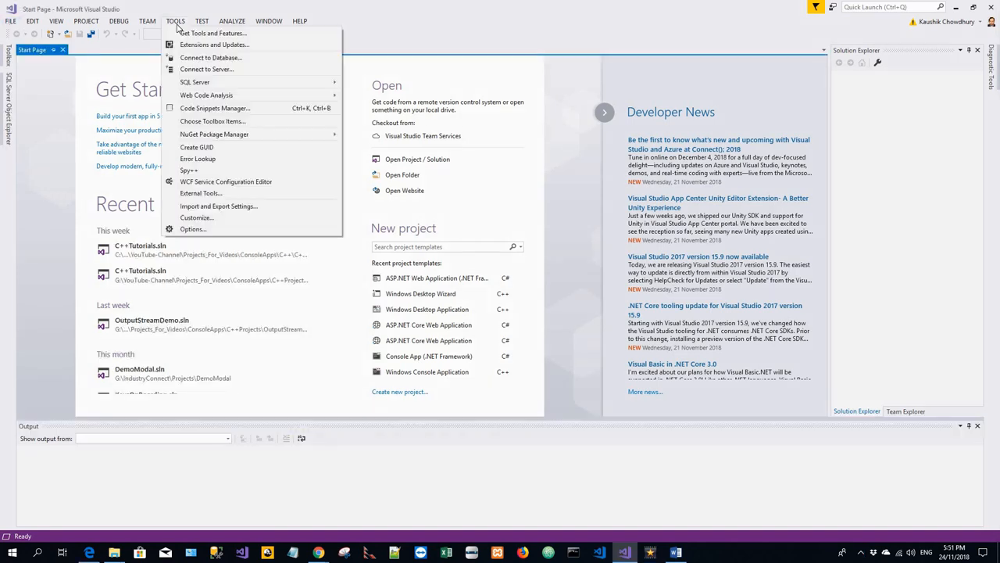
pyautogui.moveTo(591, 180)
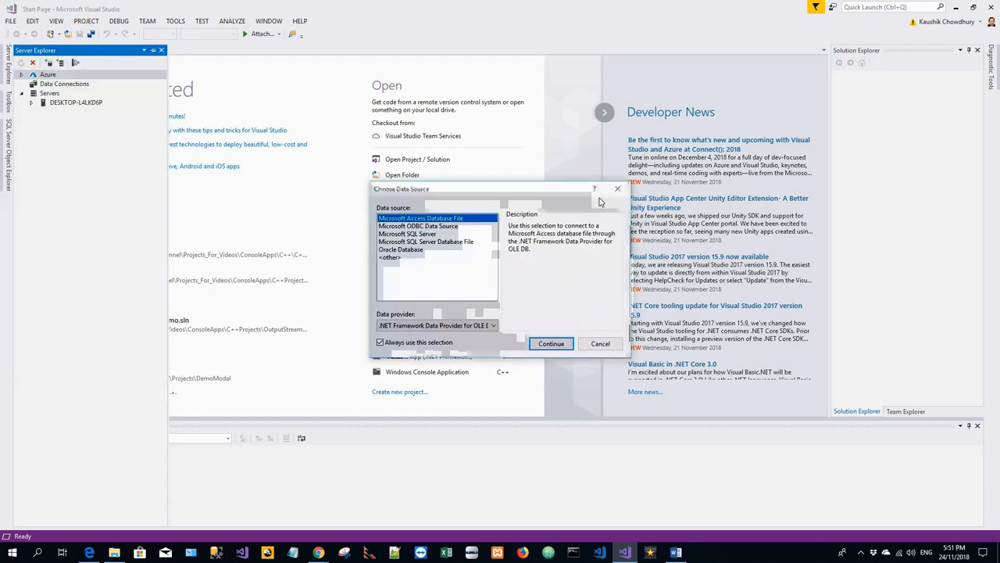
pyautogui.moveTo(492, 250)
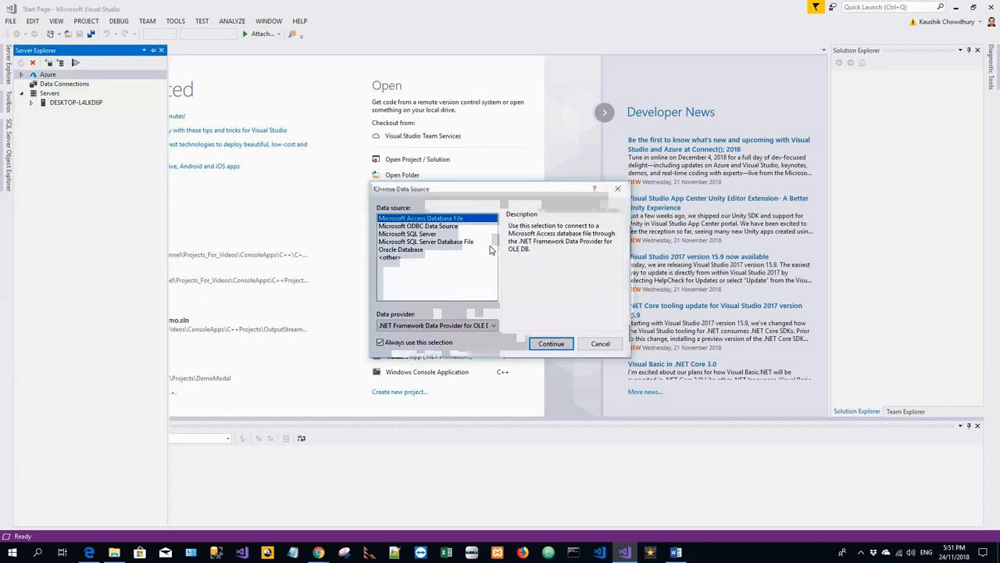
pyautogui.click(407, 234)
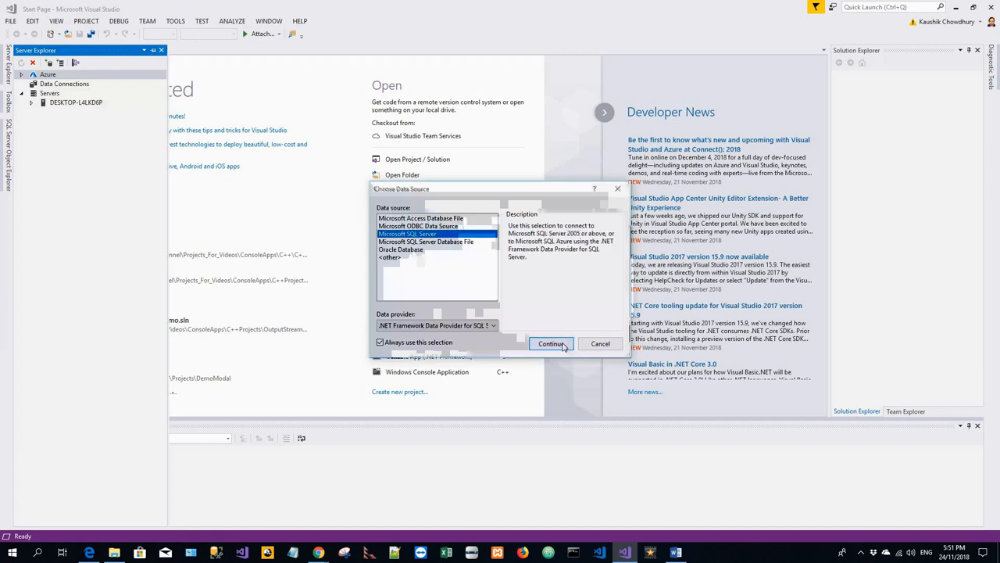
pyautogui.click(601, 344)
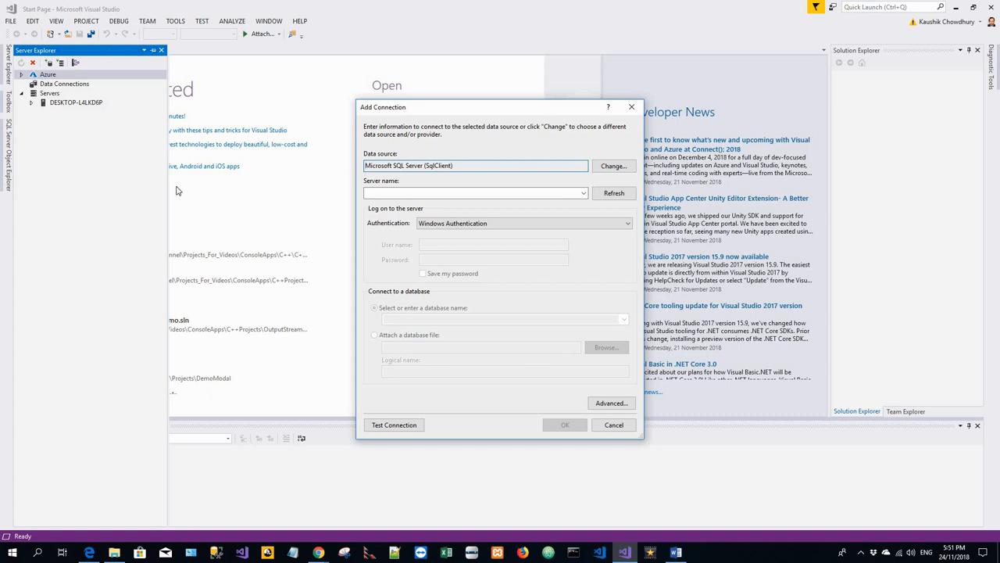
# Step: Connect to server (localdb)\mssqllocaldb with database name 'master'
pyautogui.click(476, 193)
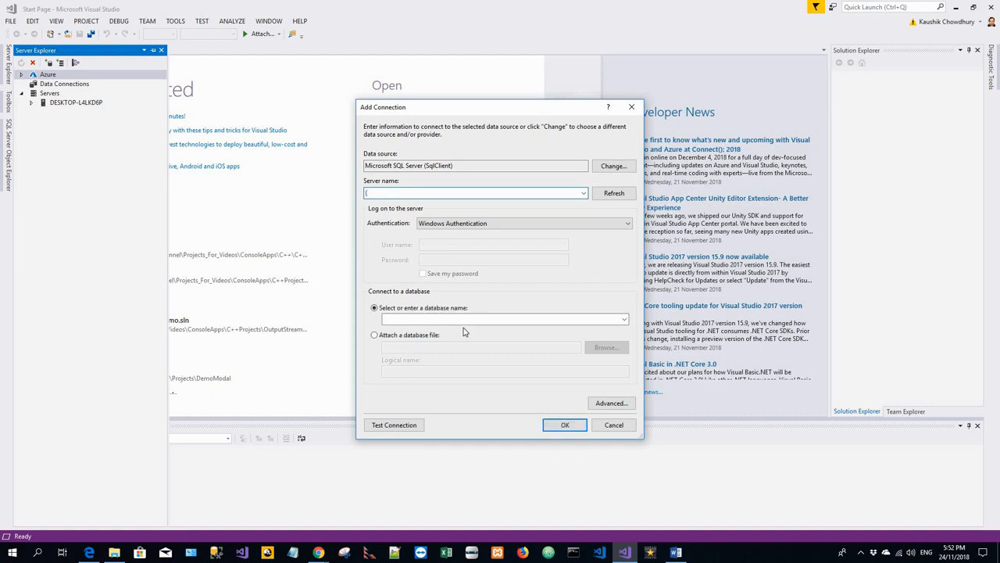
pyautogui.write('(localdb')
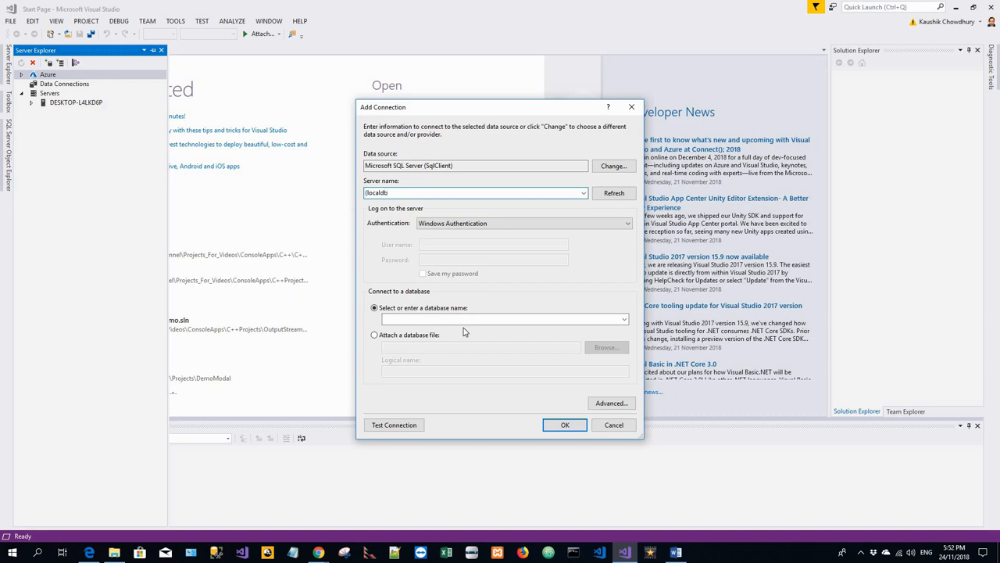
pyautogui.click(475, 192)
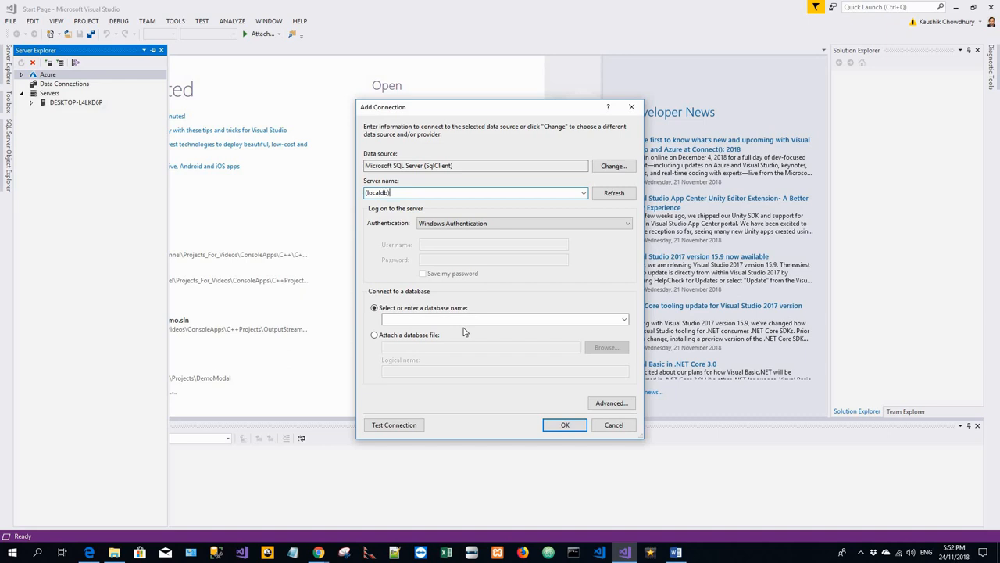
pyautogui.write('\\mssq')
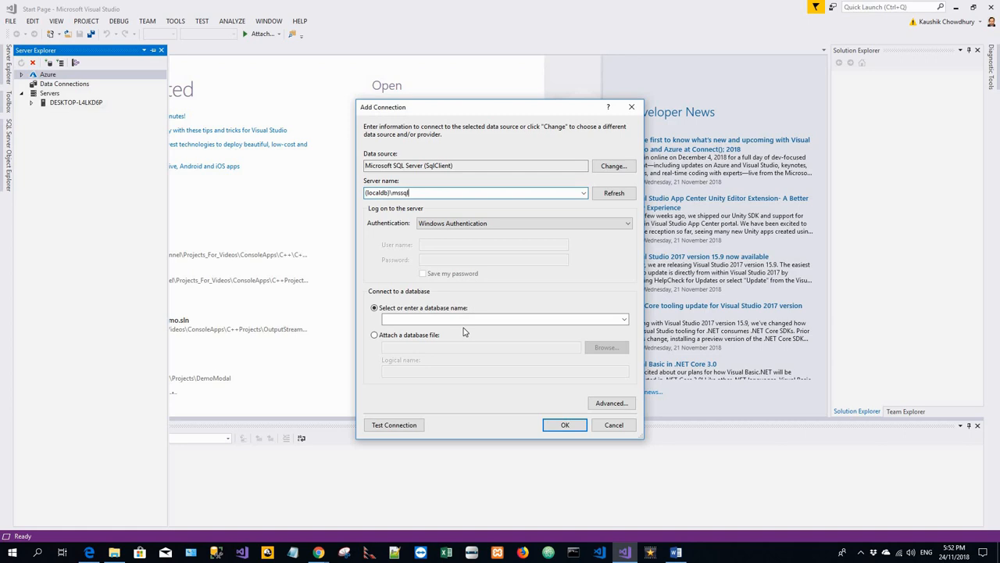
pyautogui.write('localdb')
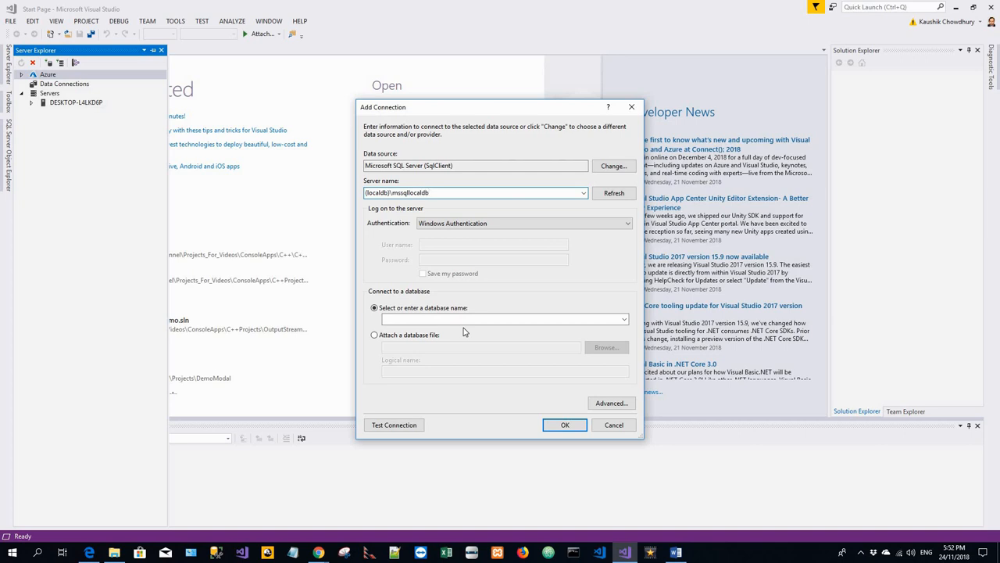
pyautogui.moveTo(377, 226)
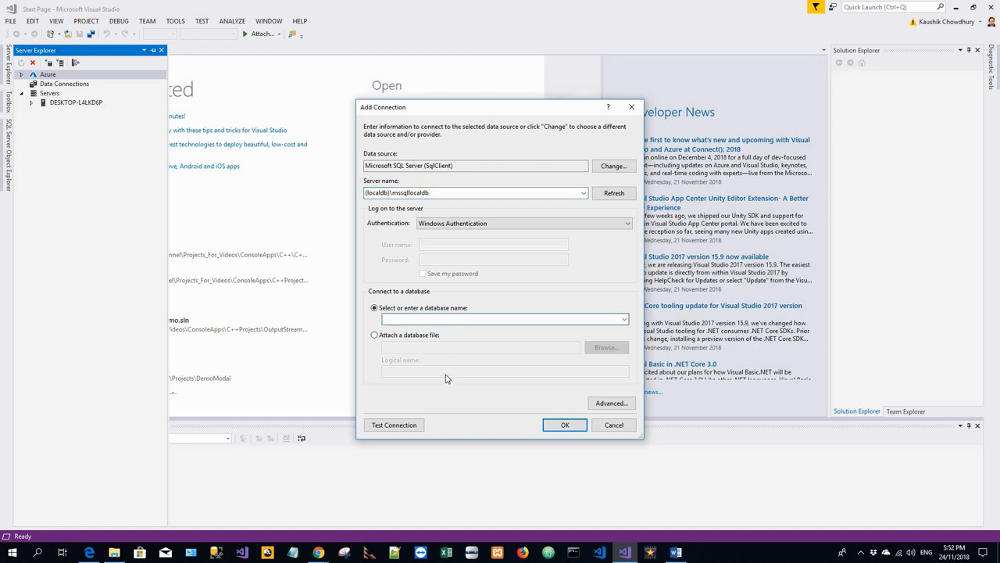
pyautogui.click(500, 318)
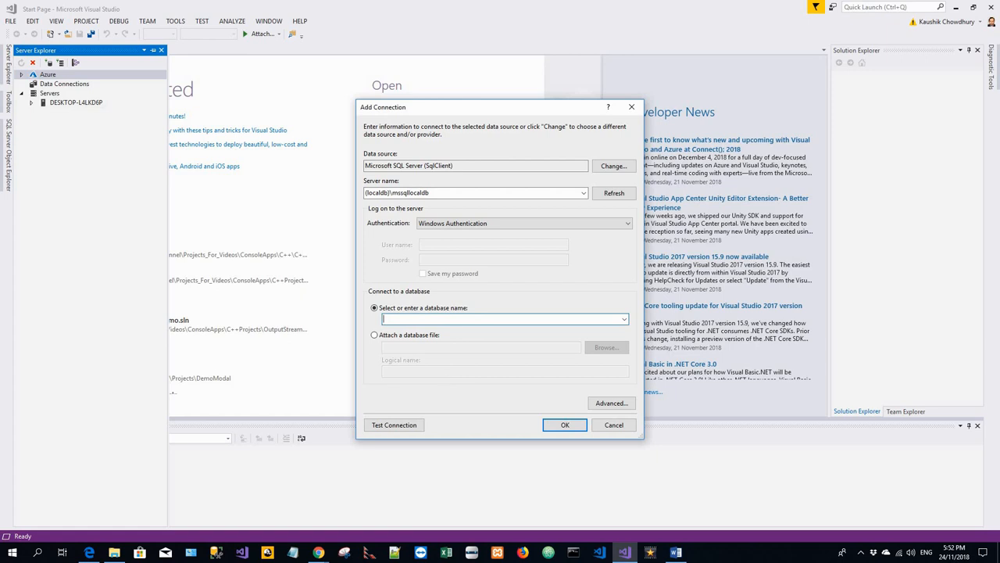
pyautogui.write('master')
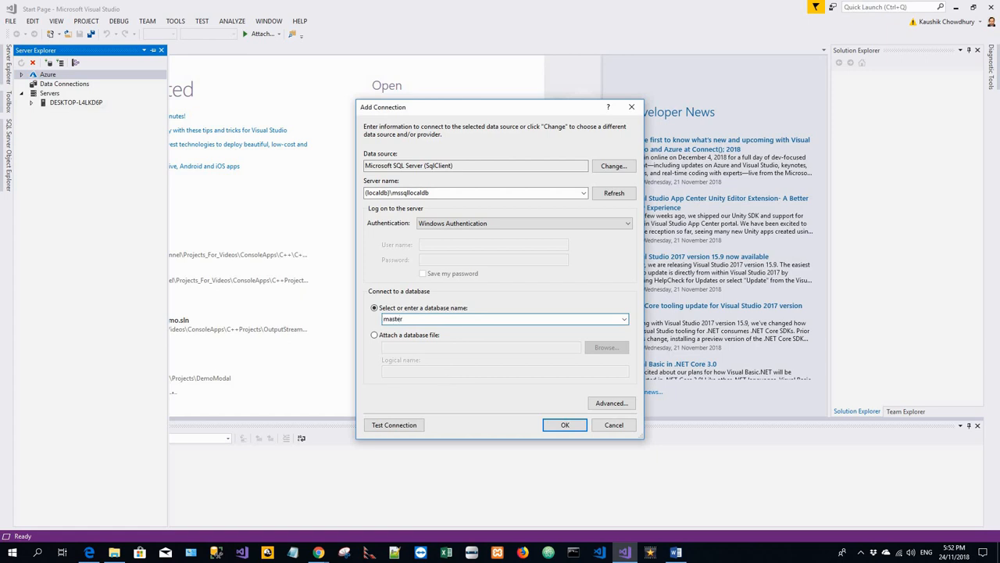
pyautogui.click(504, 319)
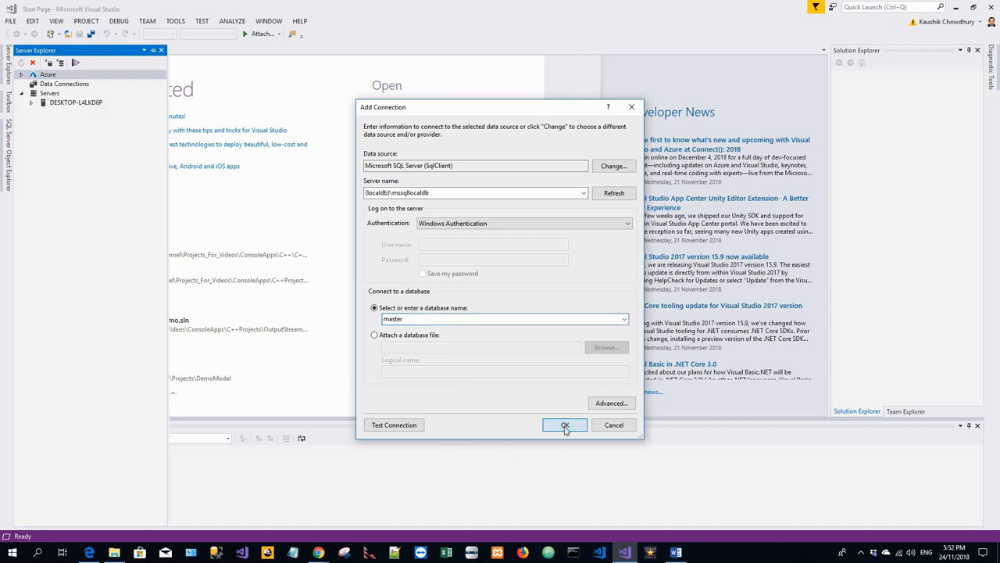
pyautogui.click(565, 424)
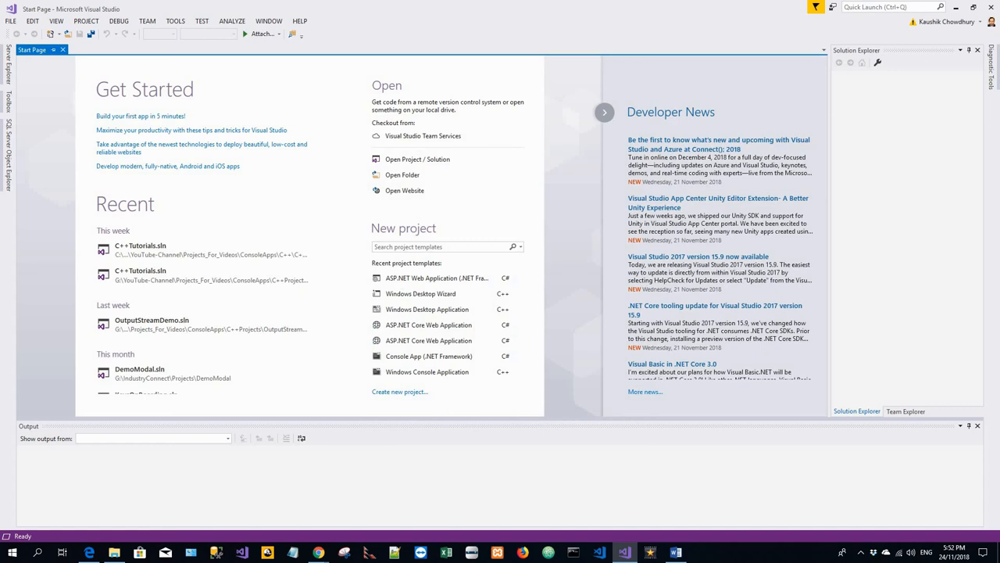
pyautogui.moveTo(131, 25)
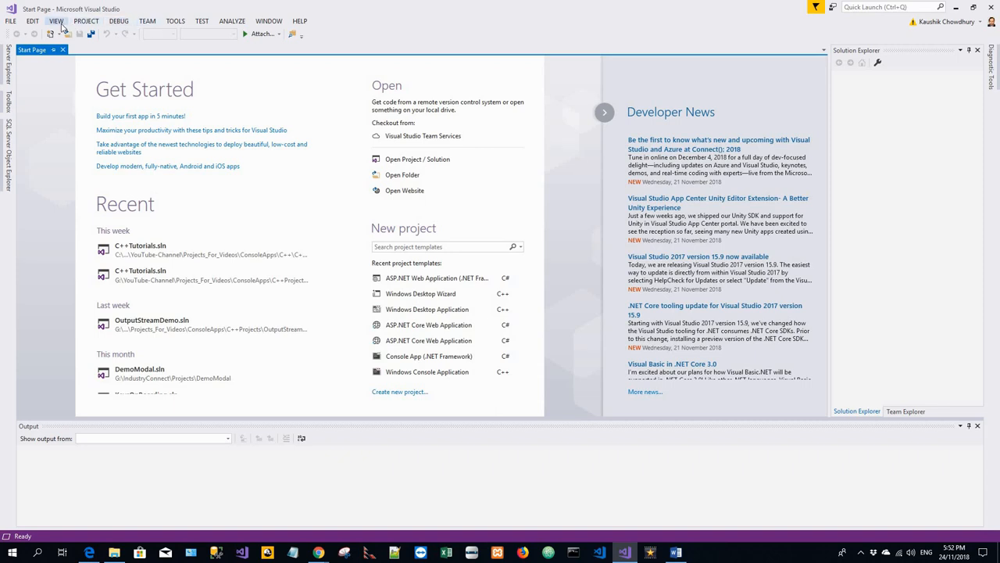
# Step: Show Server Explorer and expand the localdb master connection node
pyautogui.click(56, 21)
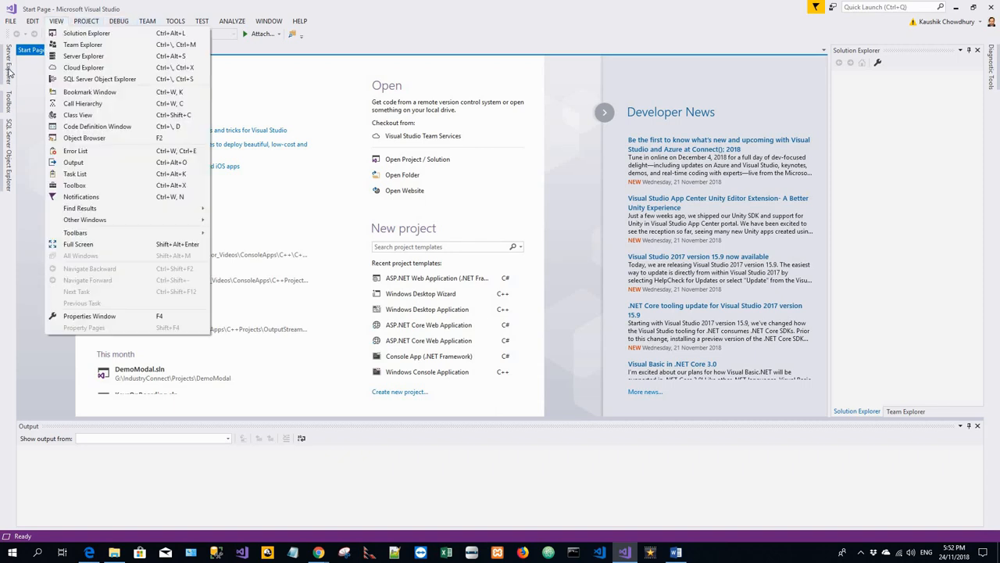
pyautogui.click(83, 55)
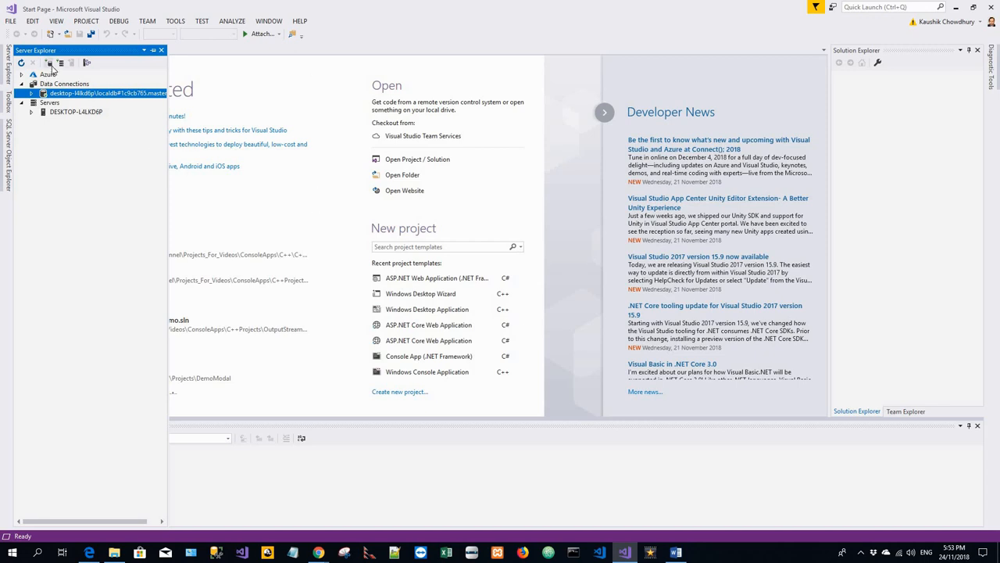
pyautogui.moveTo(61, 62)
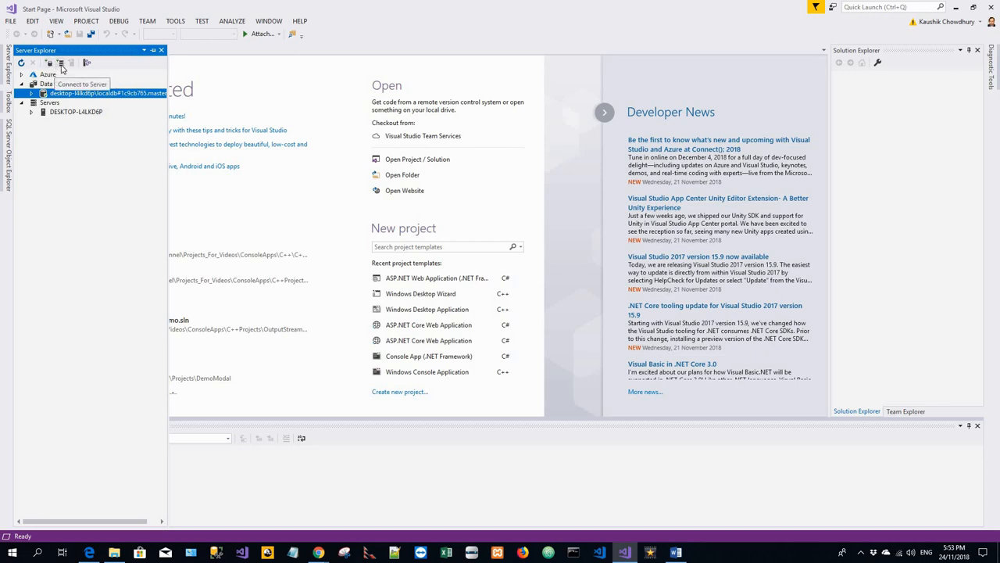
pyautogui.moveTo(88, 63)
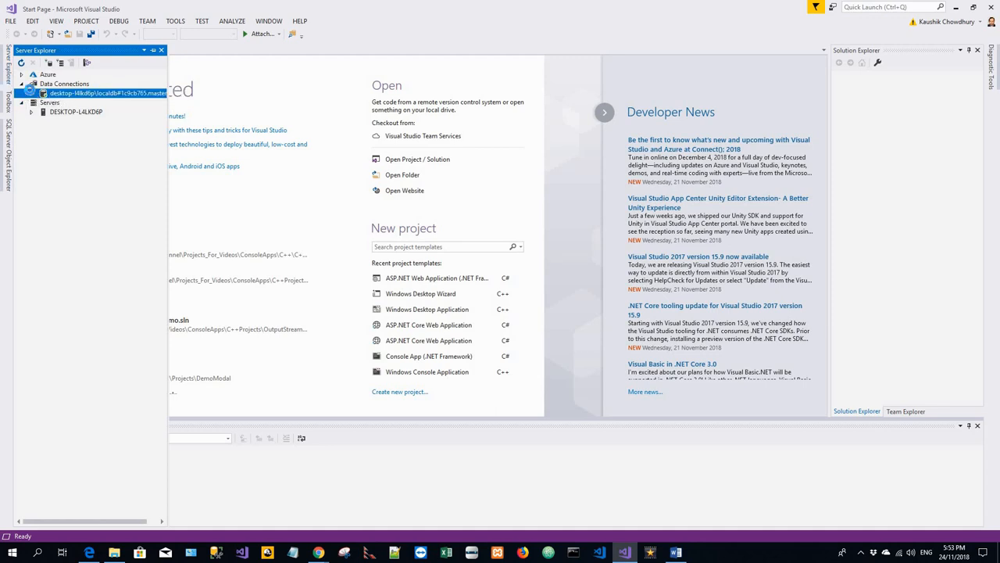
pyautogui.click(27, 93)
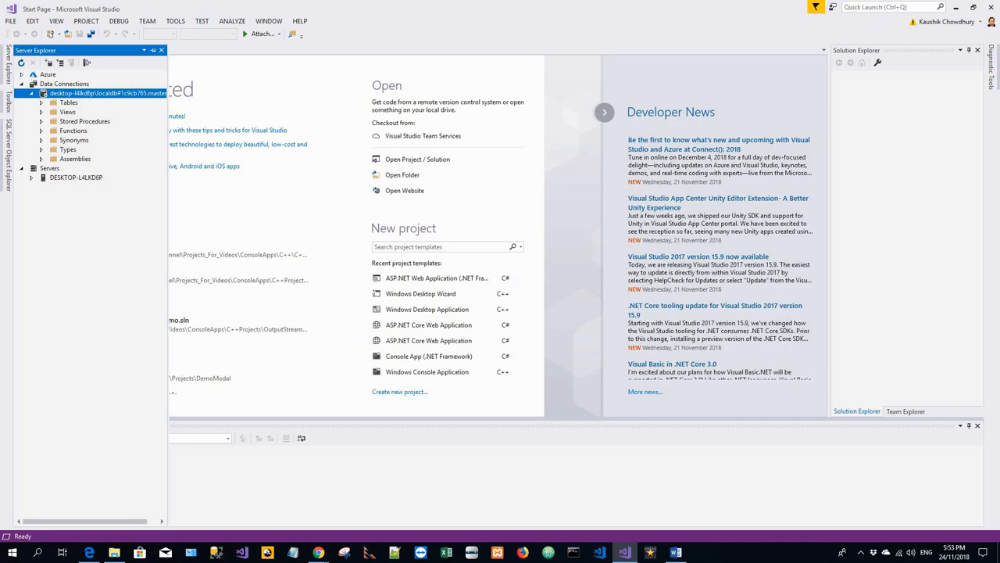
pyautogui.click(675, 552)
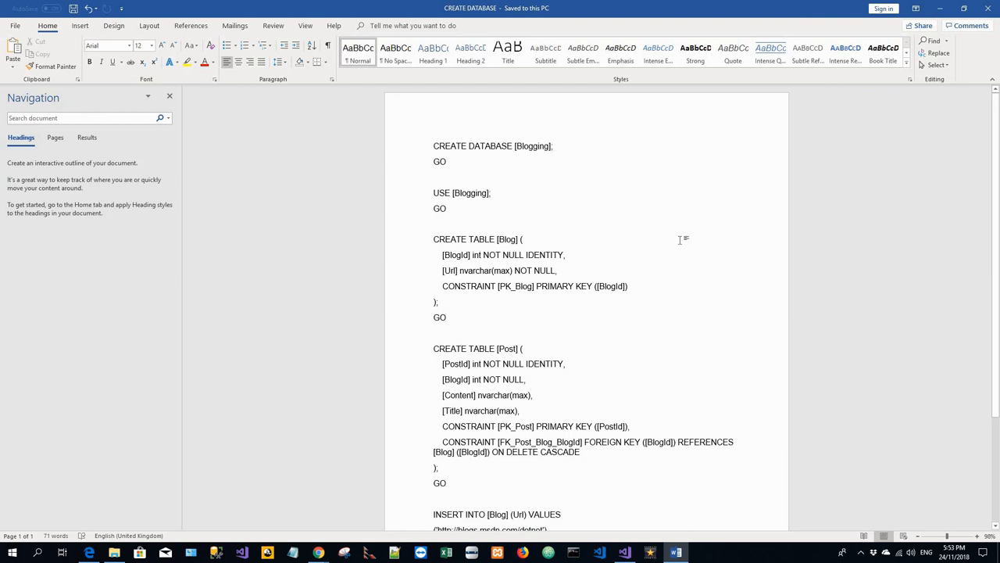
# Step: Select the Blogging database creation script in the Word document
pyautogui.press('ctrl+a')
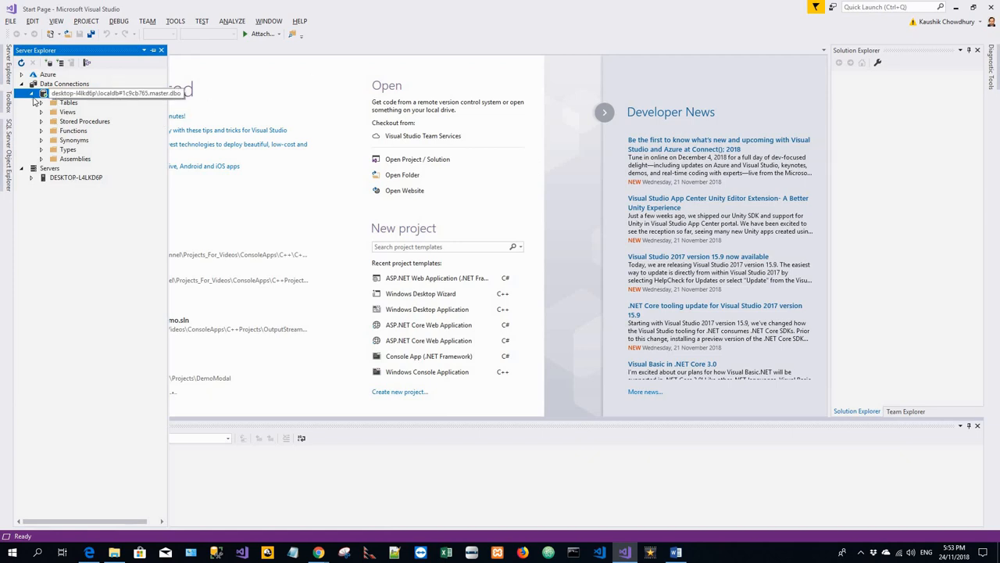
# Step: Open a New Query window on the master connection from its context menu
pyautogui.rightClick(105, 93)
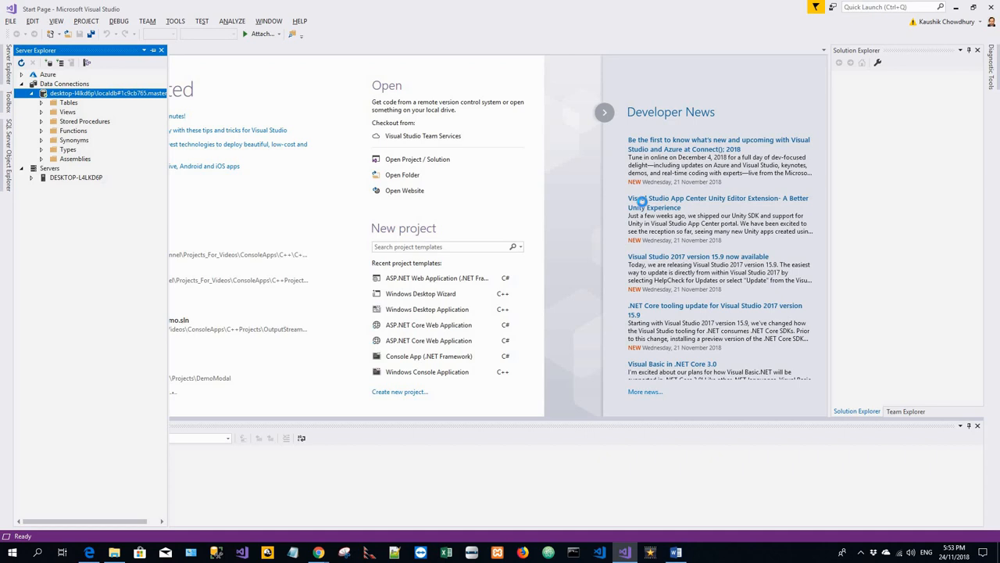
pyautogui.click(417, 159)
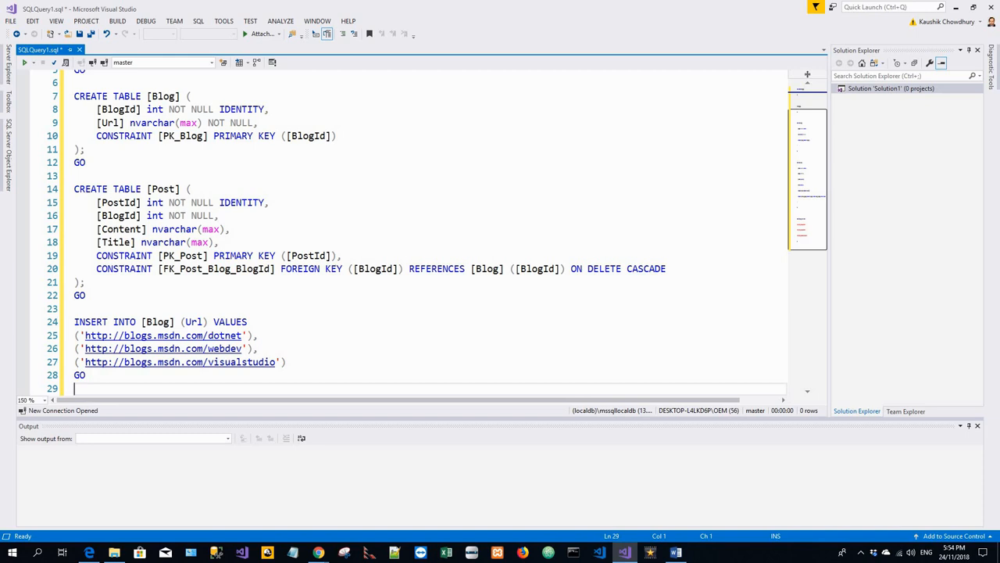
pyautogui.moveTo(21, 144)
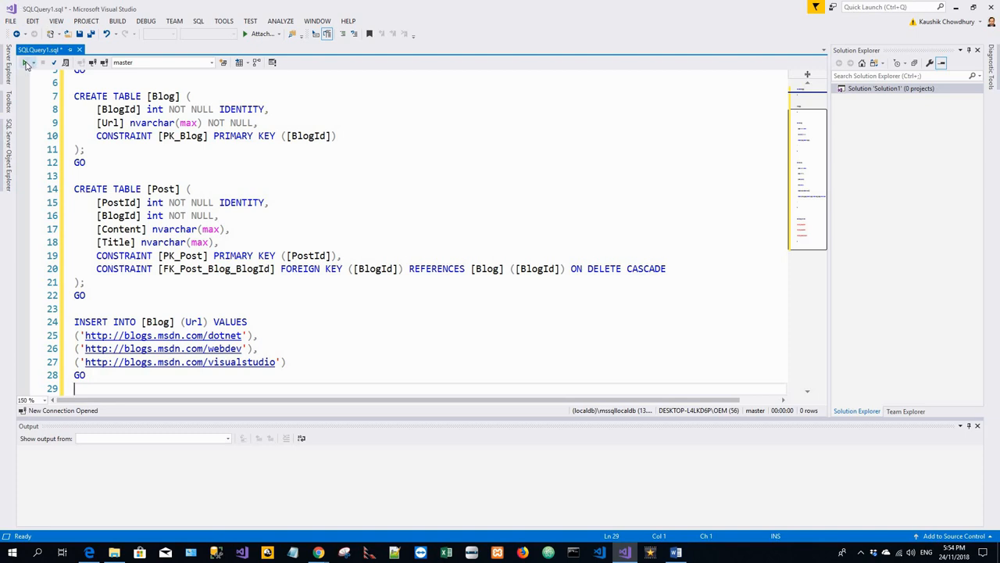
# Step: Execute the SQL script creating Blogging, the Blog and Post tables, and 3 blogs
pyautogui.click(245, 33)
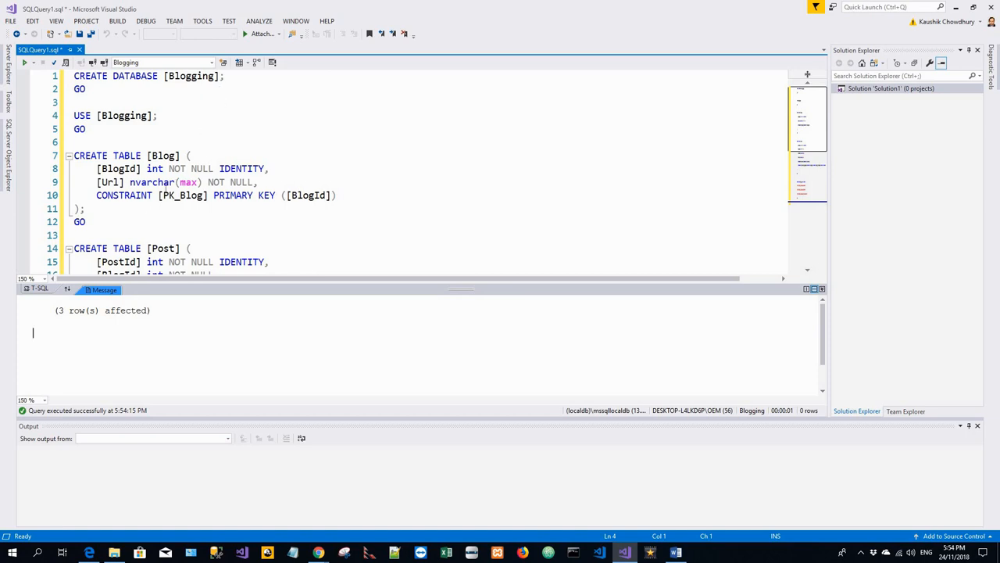
pyautogui.scroll(-3)
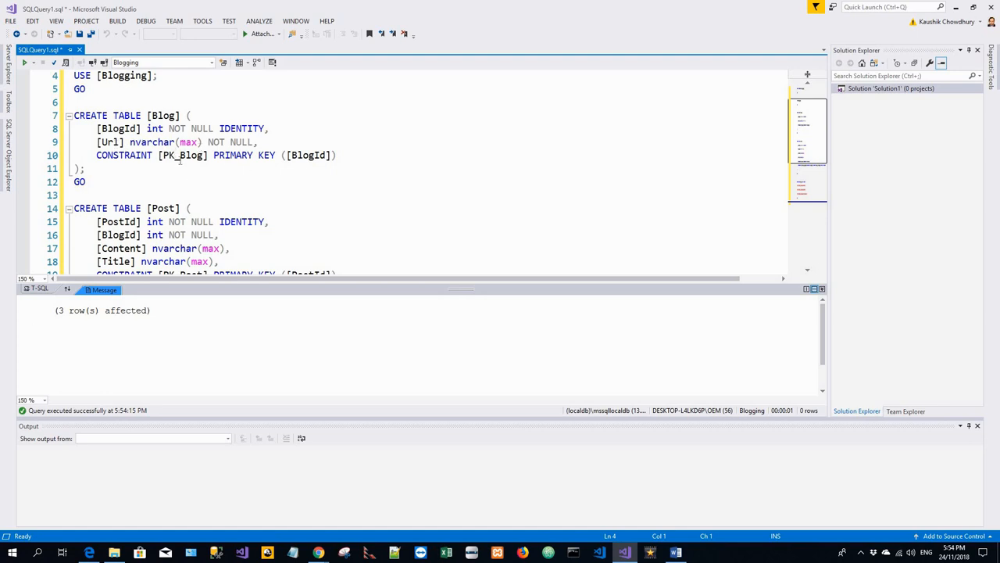
pyautogui.moveTo(205, 173)
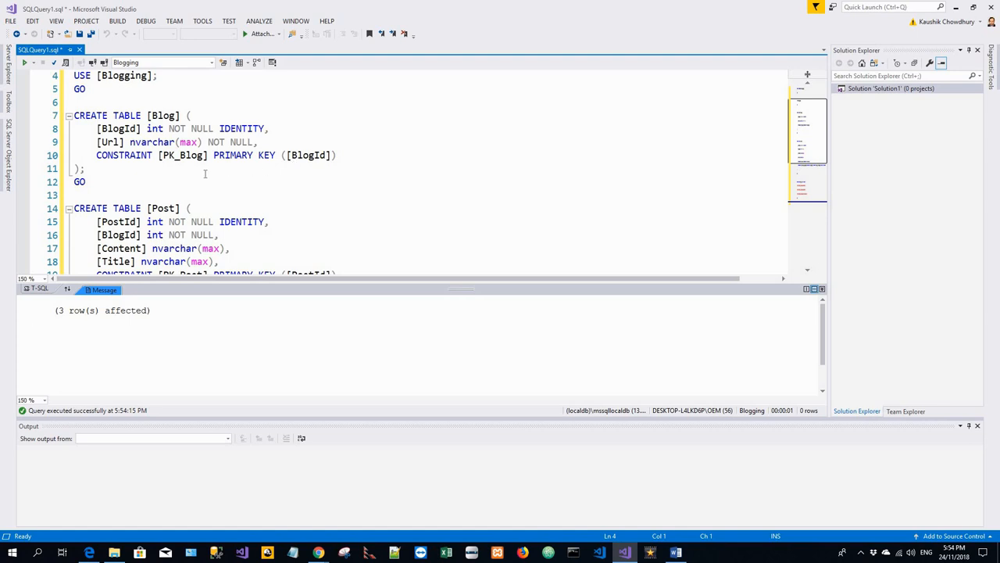
pyautogui.scroll(-3)
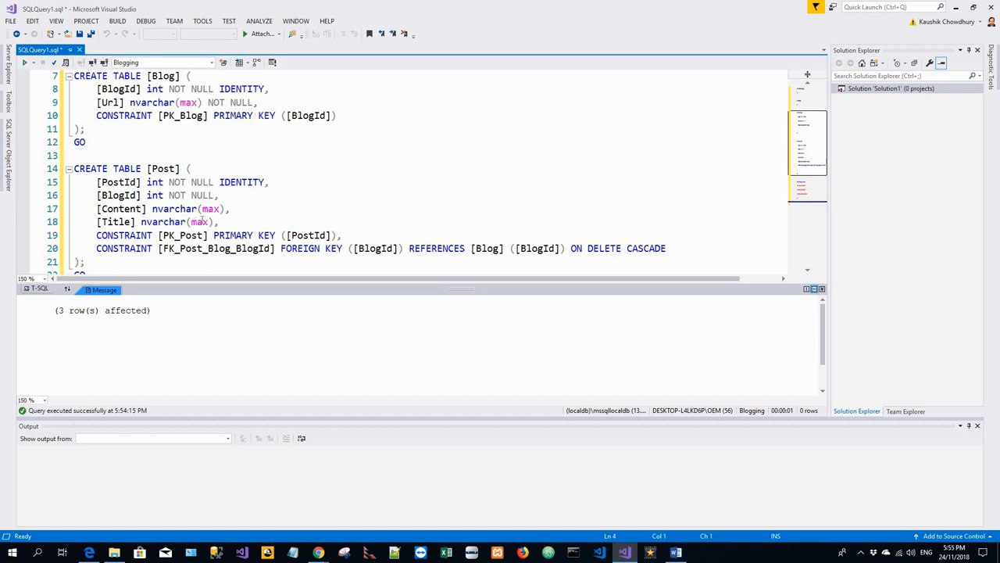
pyautogui.moveTo(290, 220)
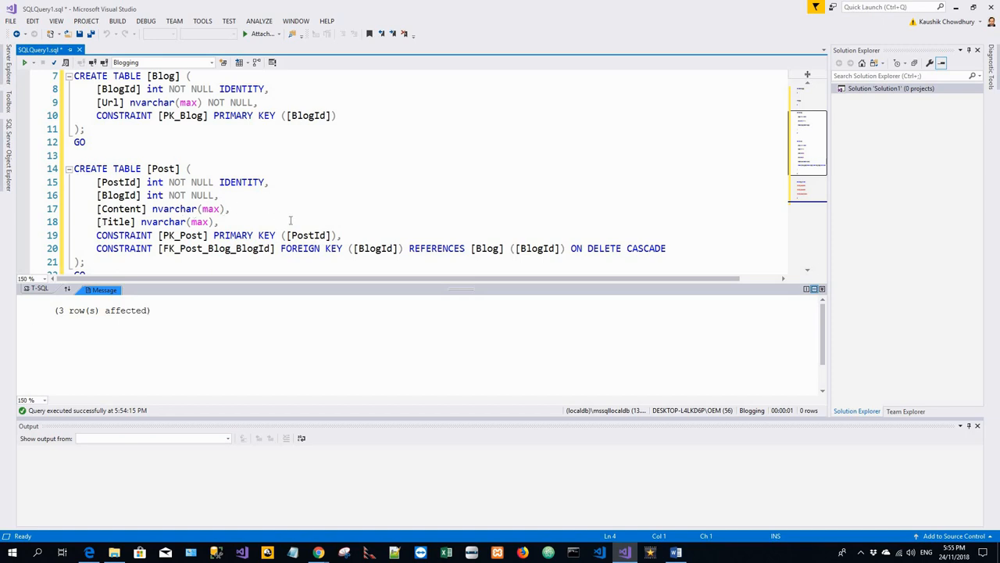
pyautogui.moveTo(303, 225)
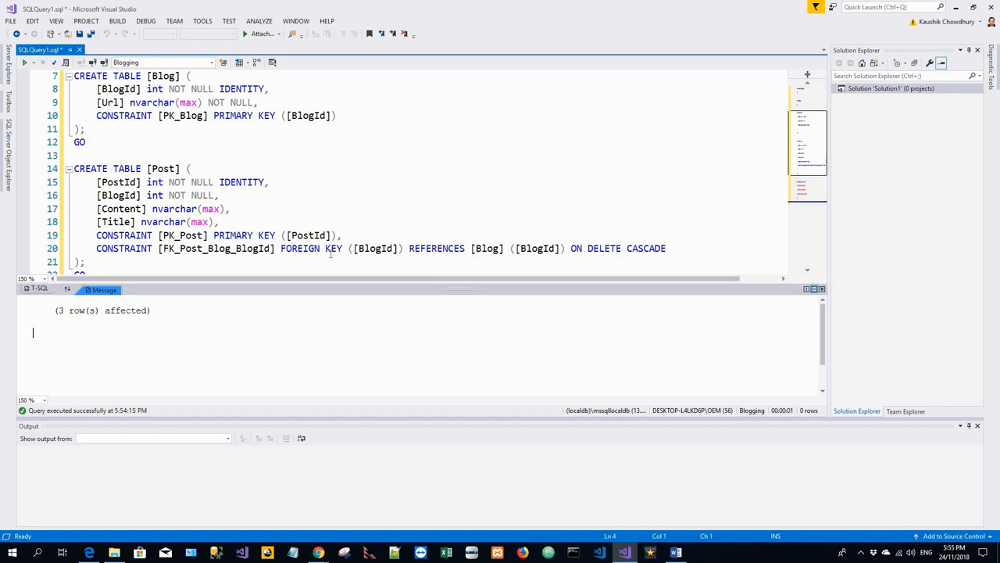
pyautogui.moveTo(178, 280)
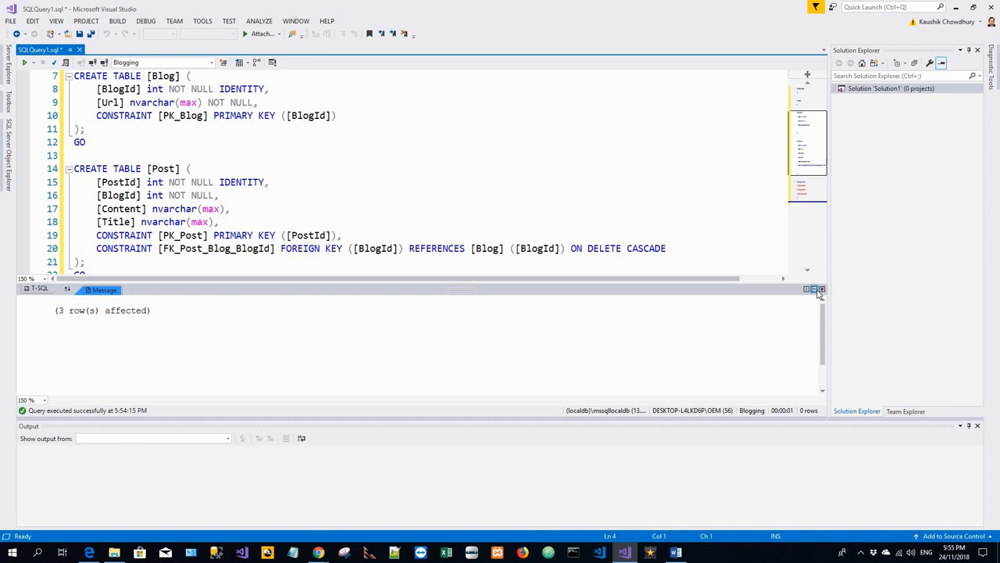
pyautogui.moveTo(818, 295)
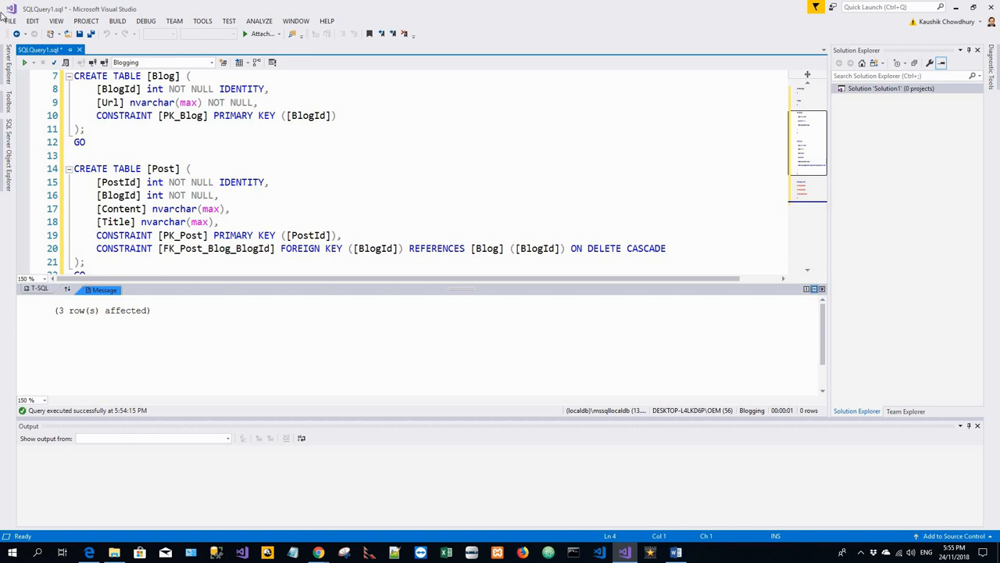
# Step: Create an ASP.NET Core Web Application project named 'EFGetStarted.AspNetCore.ExistingDb'
pyautogui.click(10, 21)
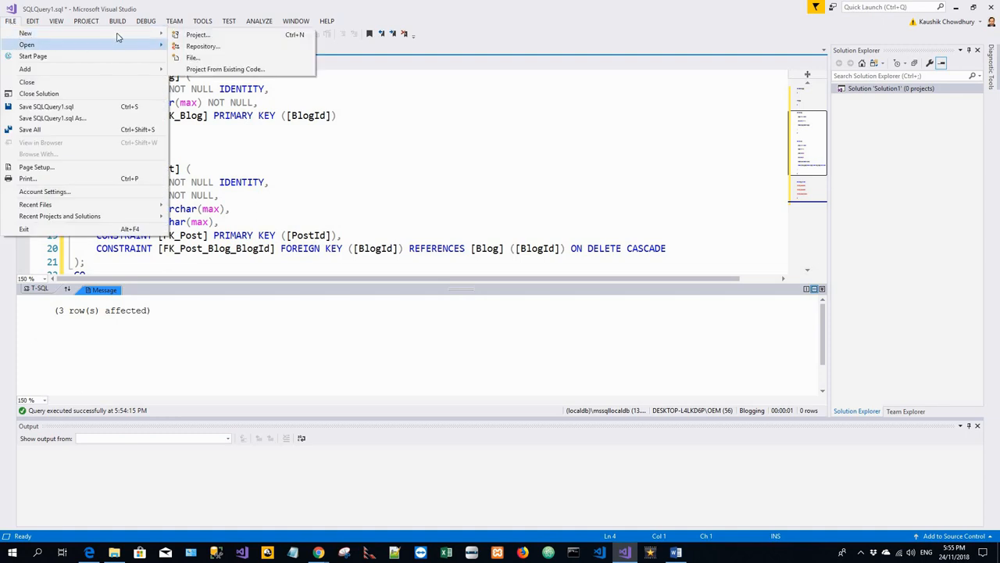
pyautogui.click(402, 127)
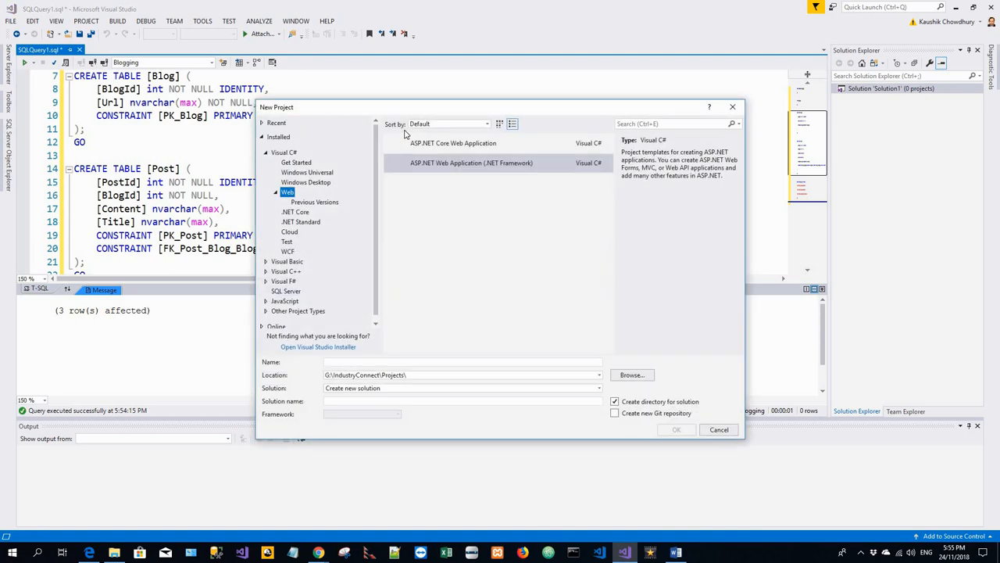
pyautogui.click(453, 143)
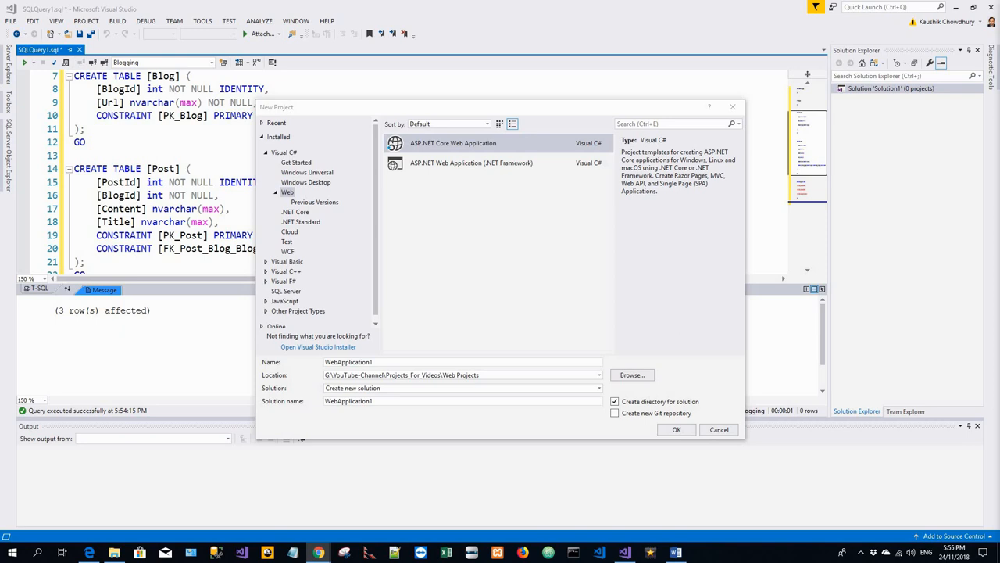
pyautogui.moveTo(367, 370)
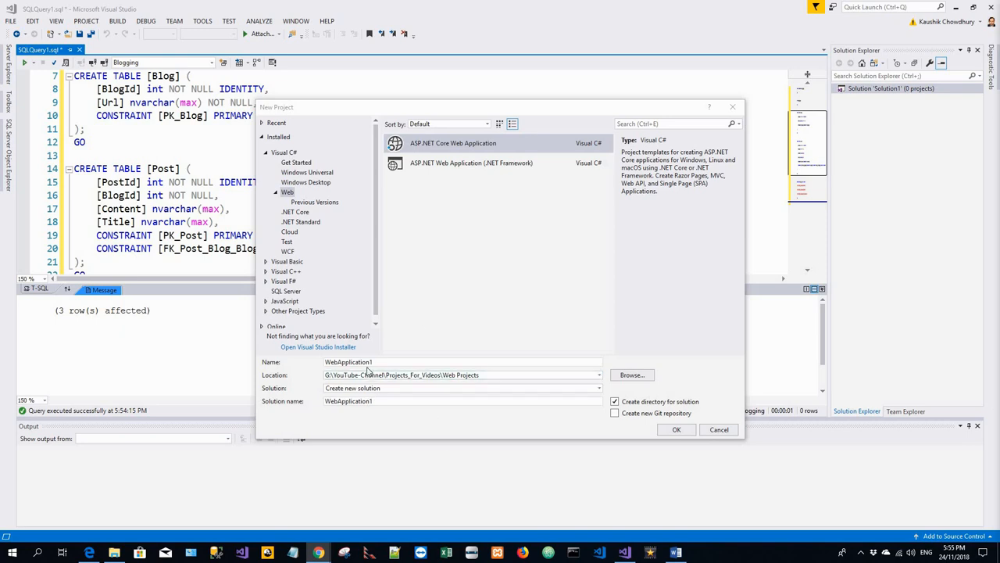
pyautogui.click(463, 361)
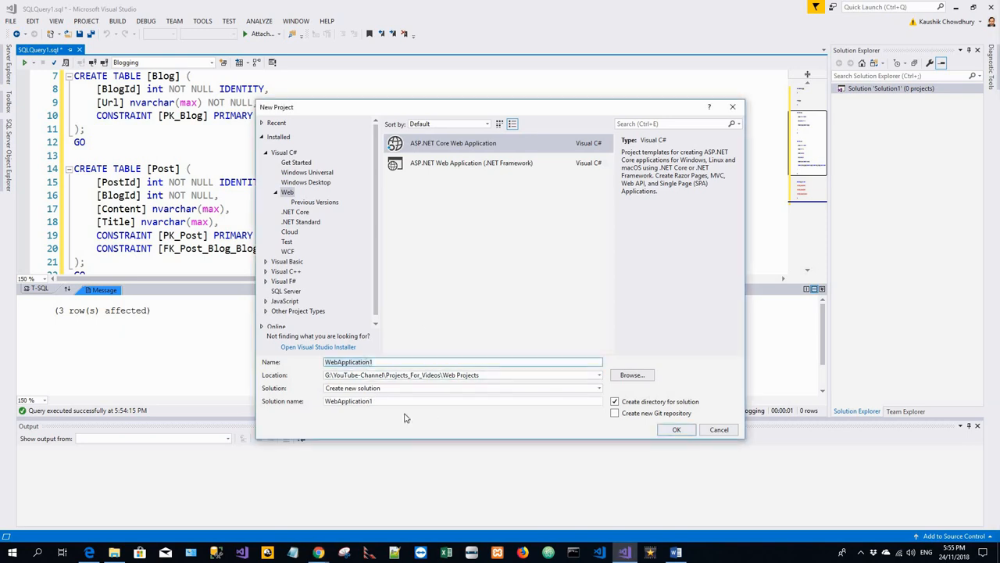
pyautogui.write('EFGetStarted.AspNetCore.ExistingDb')
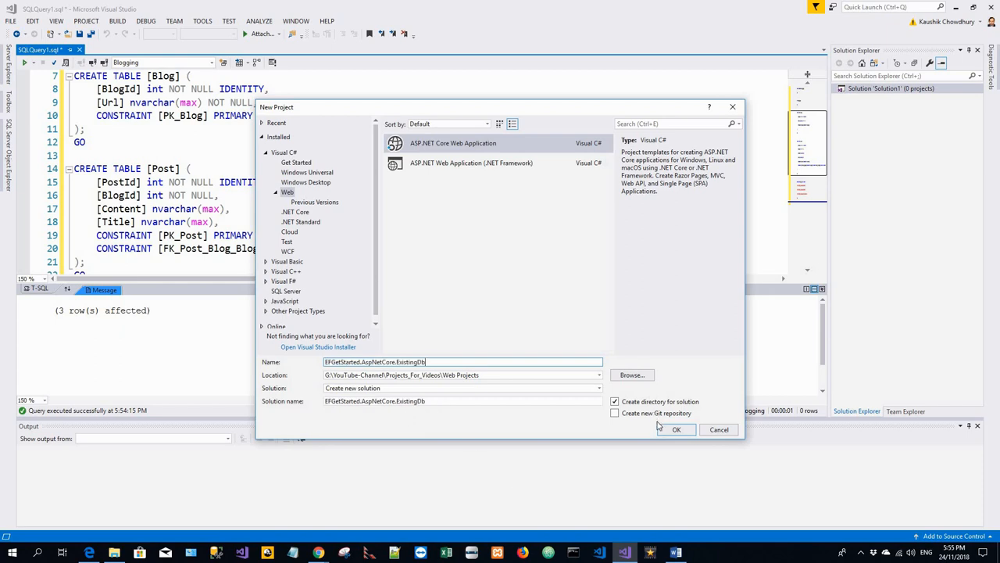
pyautogui.moveTo(644, 202)
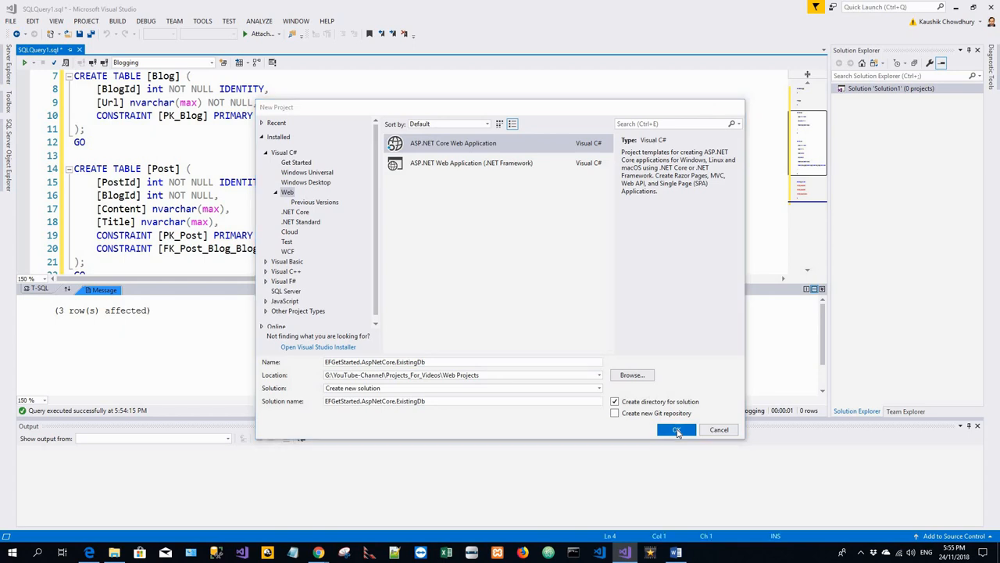
pyautogui.click(676, 429)
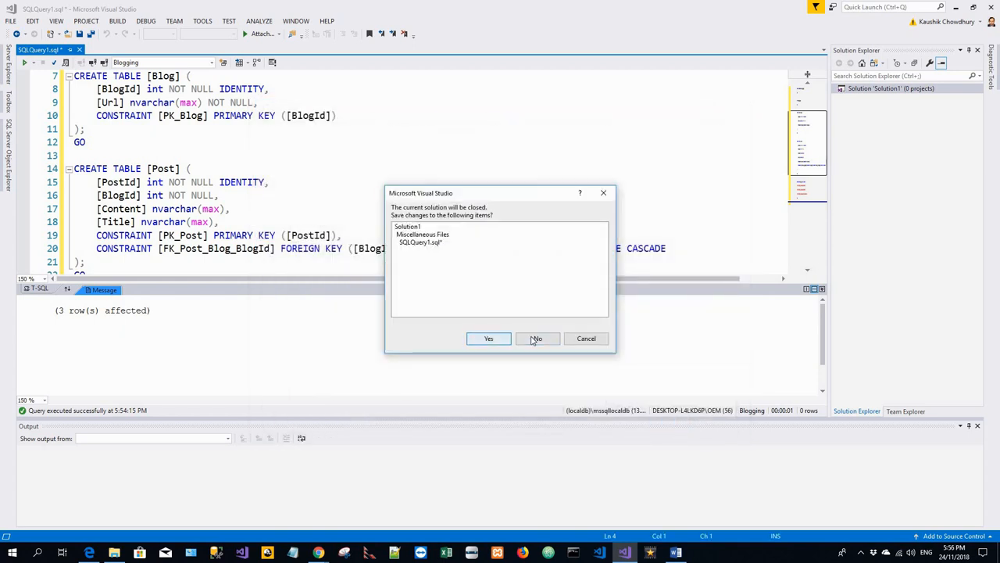
# Step: Discard the query changes and pick the ASP.NET Core 2.1 Model-View-Controller template
pyautogui.click(537, 338)
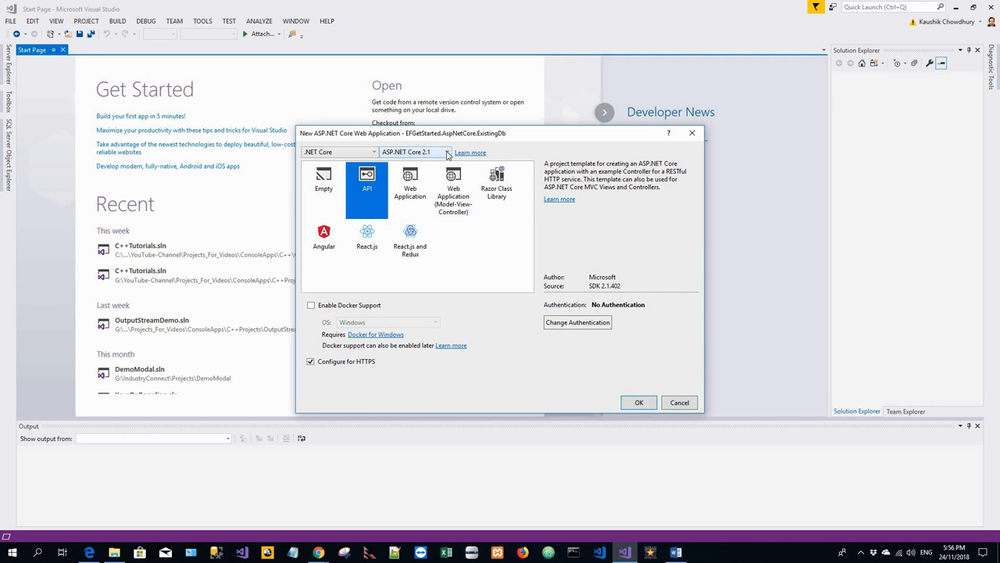
pyautogui.moveTo(449, 154)
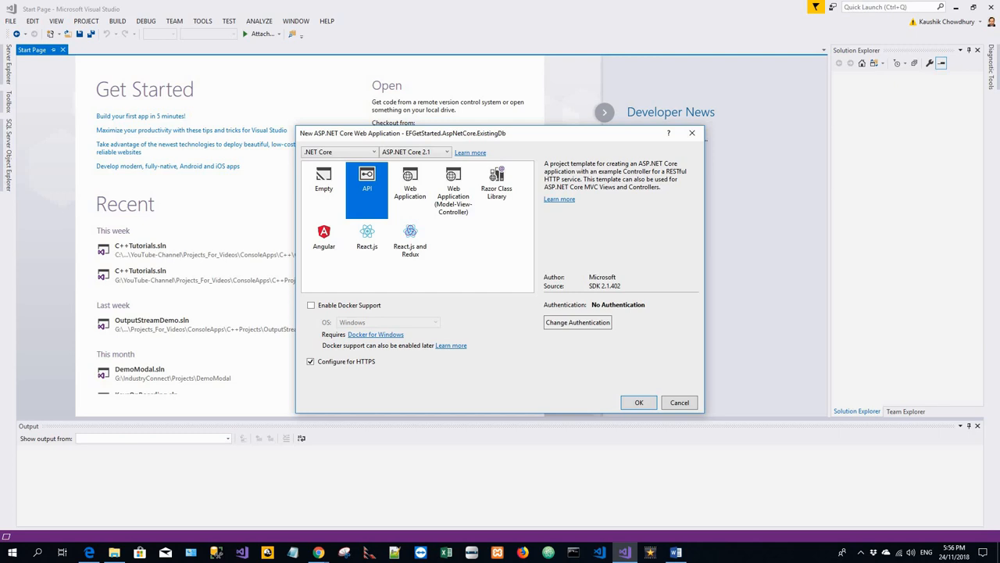
pyautogui.moveTo(252, 83)
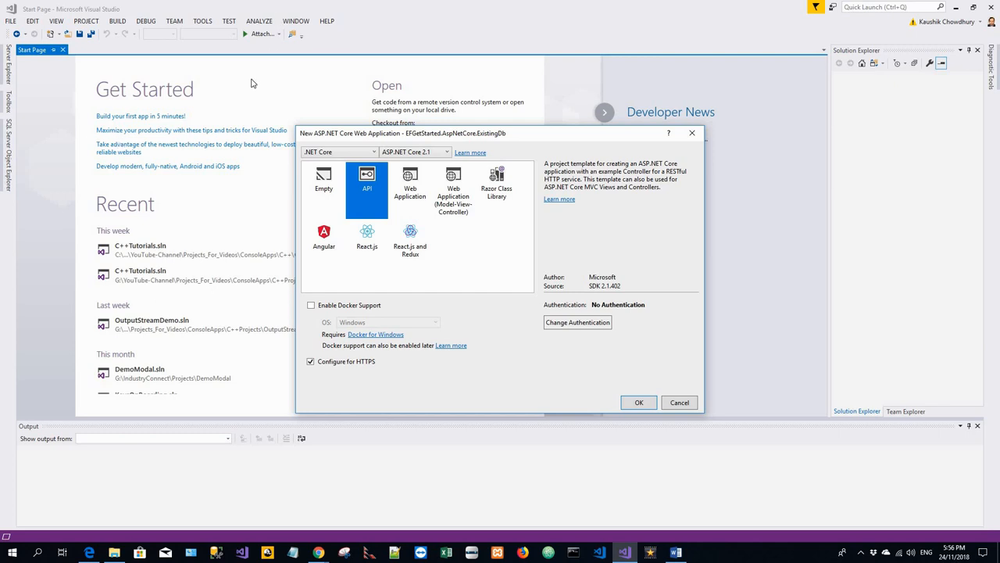
pyautogui.click(453, 188)
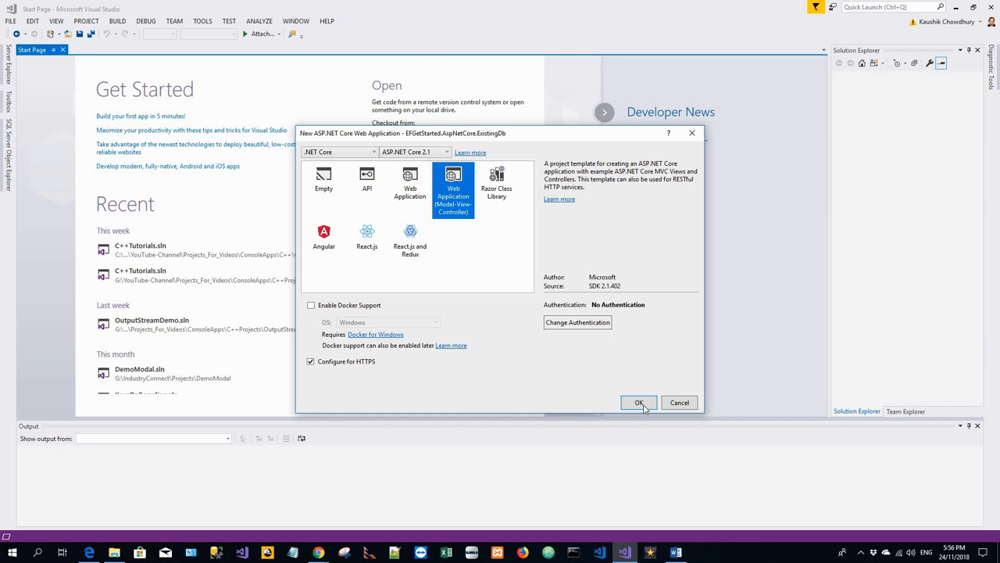
pyautogui.click(638, 402)
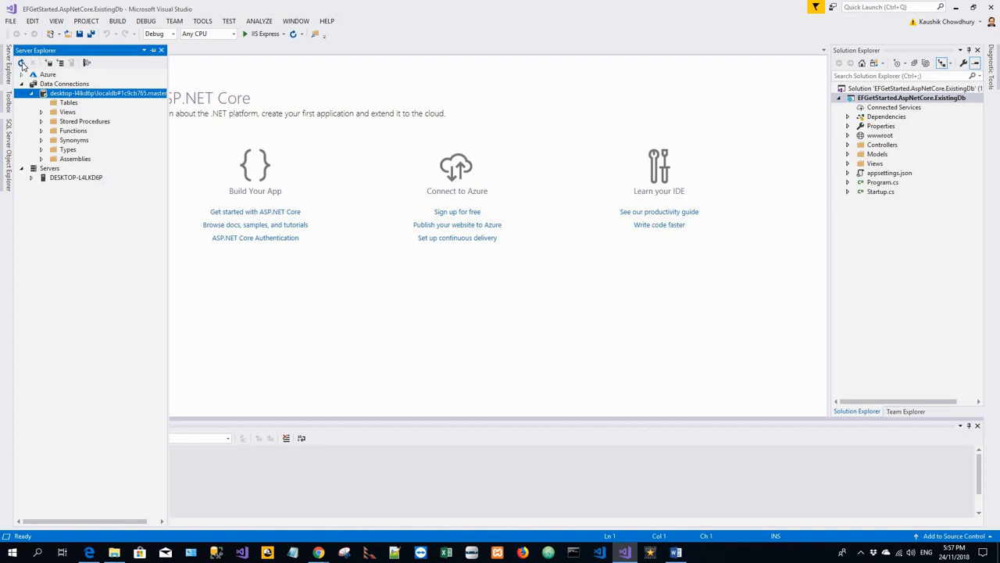
pyautogui.moveTo(22, 62)
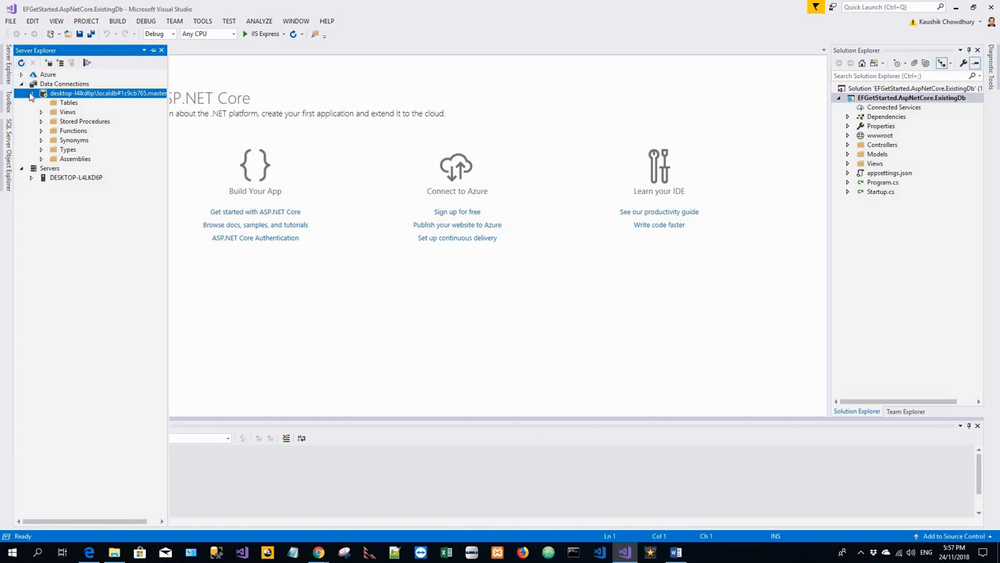
# Step: Re-expand the localdb master connection and select its Tables folder
pyautogui.click(31, 93)
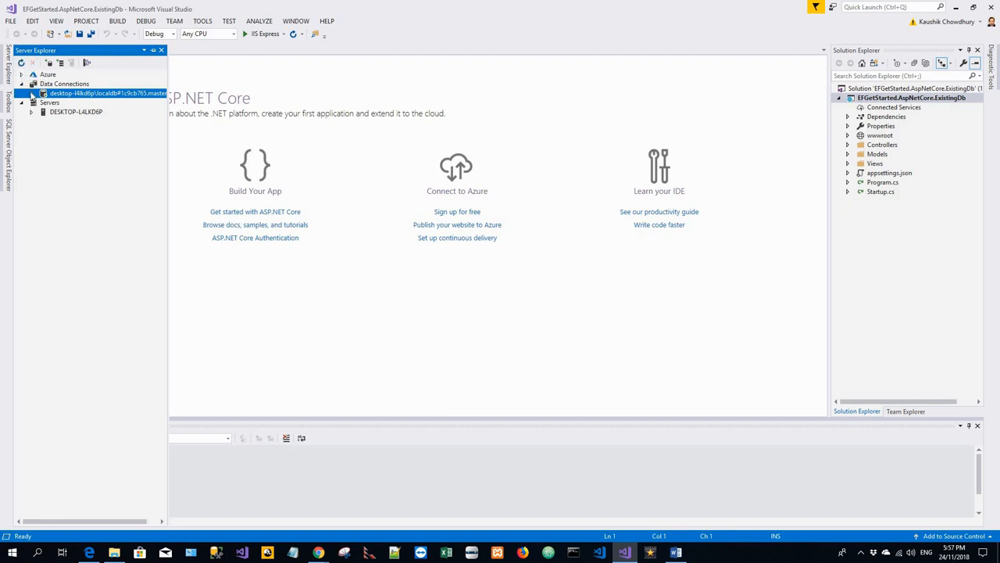
pyautogui.click(33, 93)
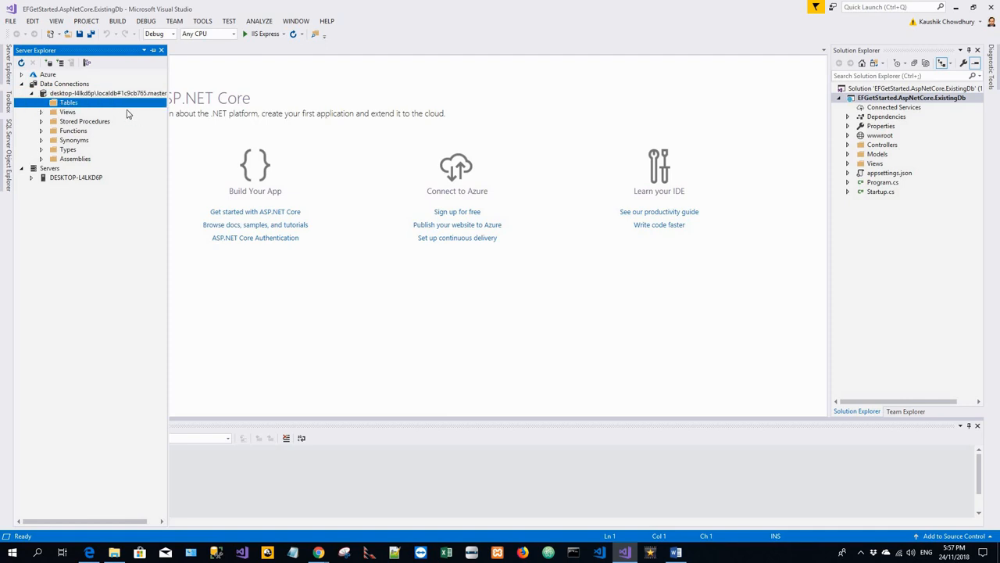
pyautogui.moveTo(125, 113)
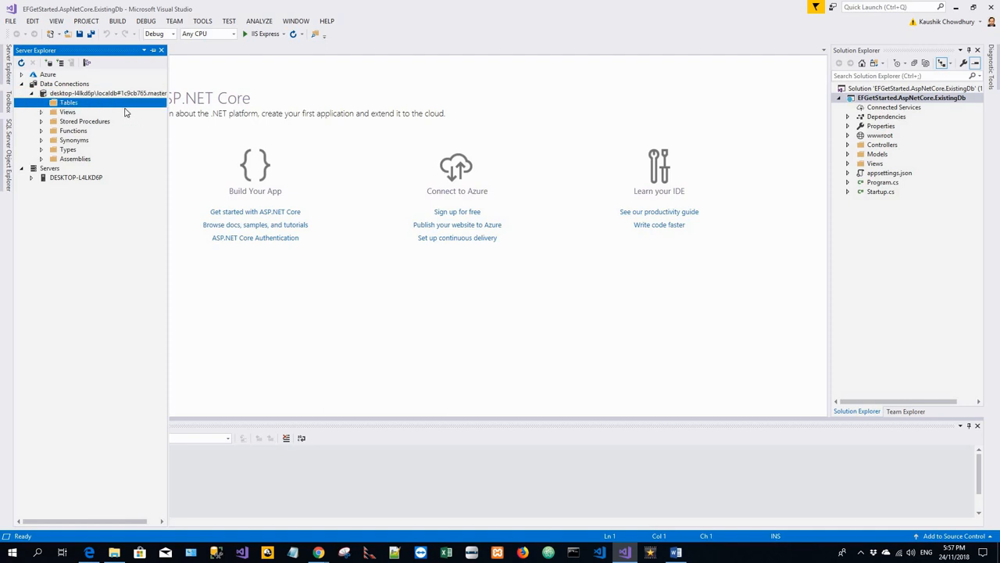
pyautogui.rightClick(67, 111)
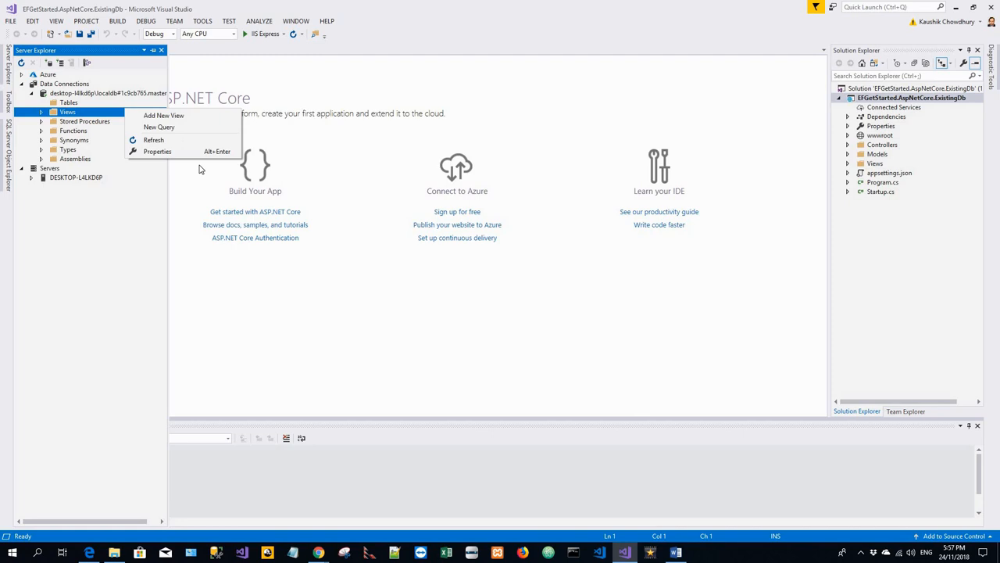
pyautogui.click(69, 102)
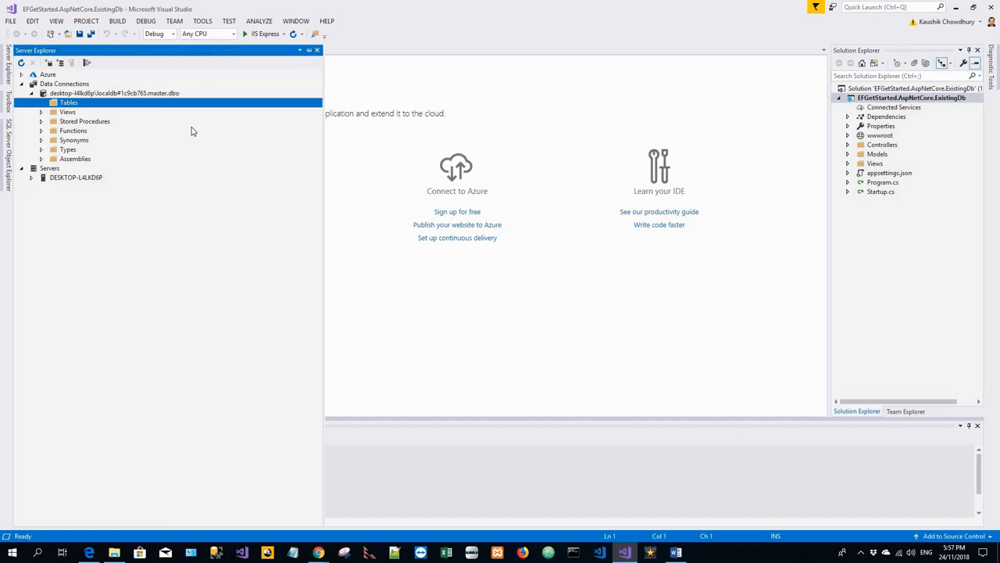
pyautogui.moveTo(88, 126)
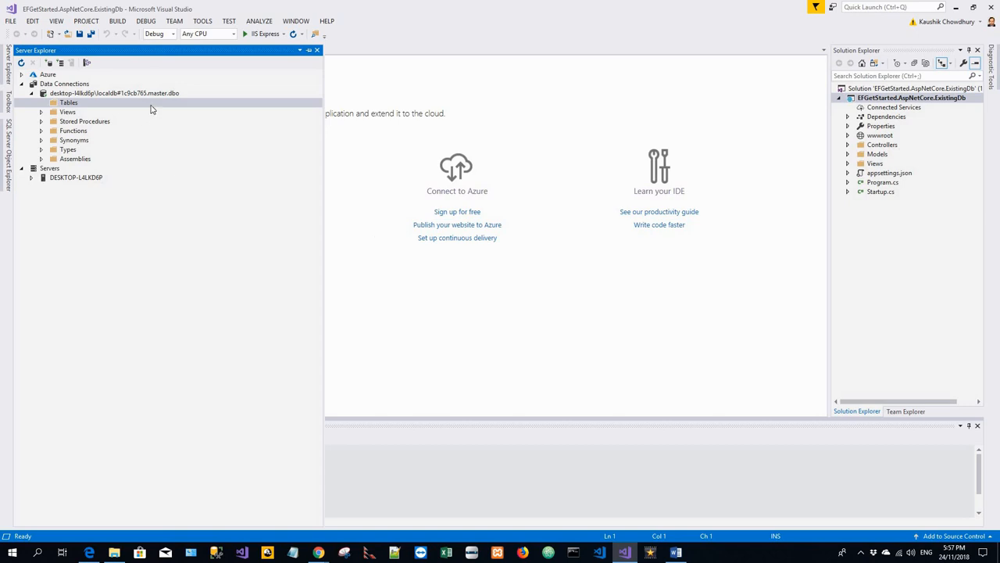
pyautogui.moveTo(50, 62)
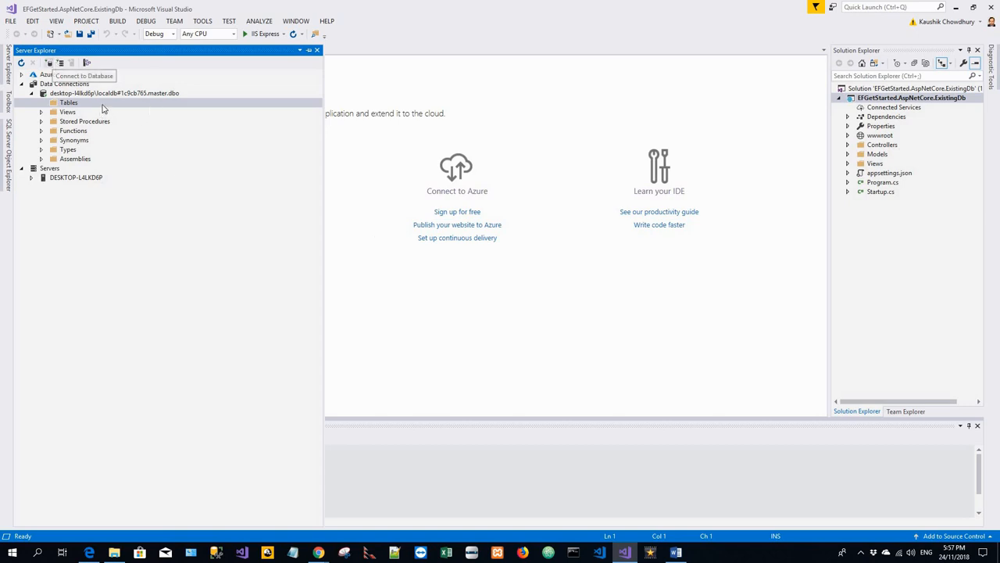
pyautogui.rightClick(69, 103)
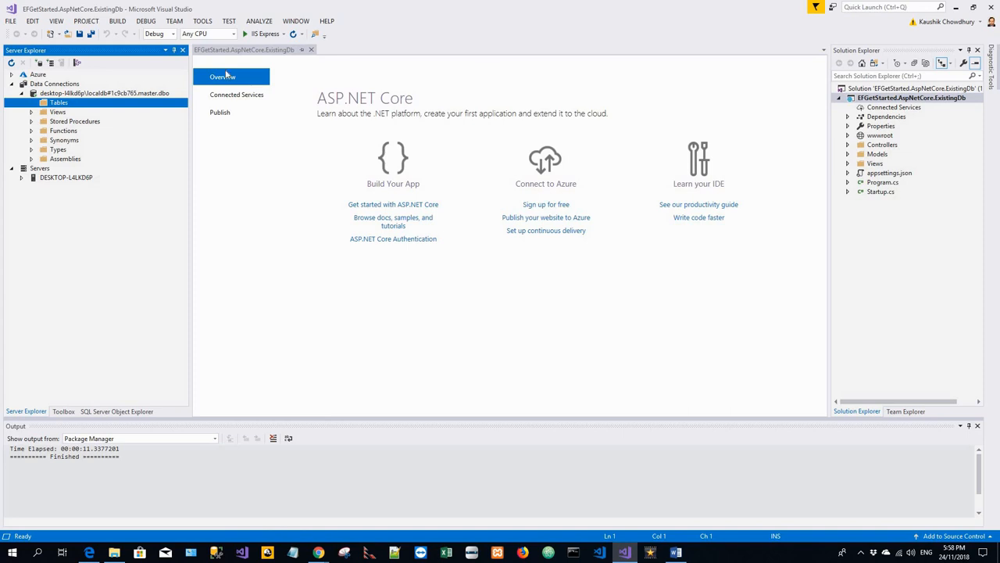
# Step: Run Scaffold-DbContext for the Blogging database from the Package Manager Console
pyautogui.click(202, 21)
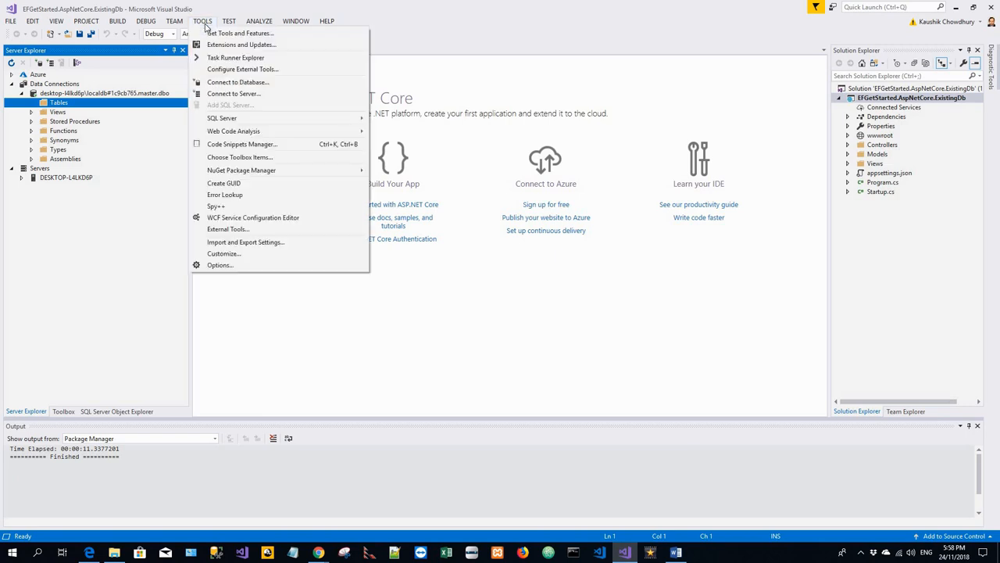
pyautogui.moveTo(206, 28)
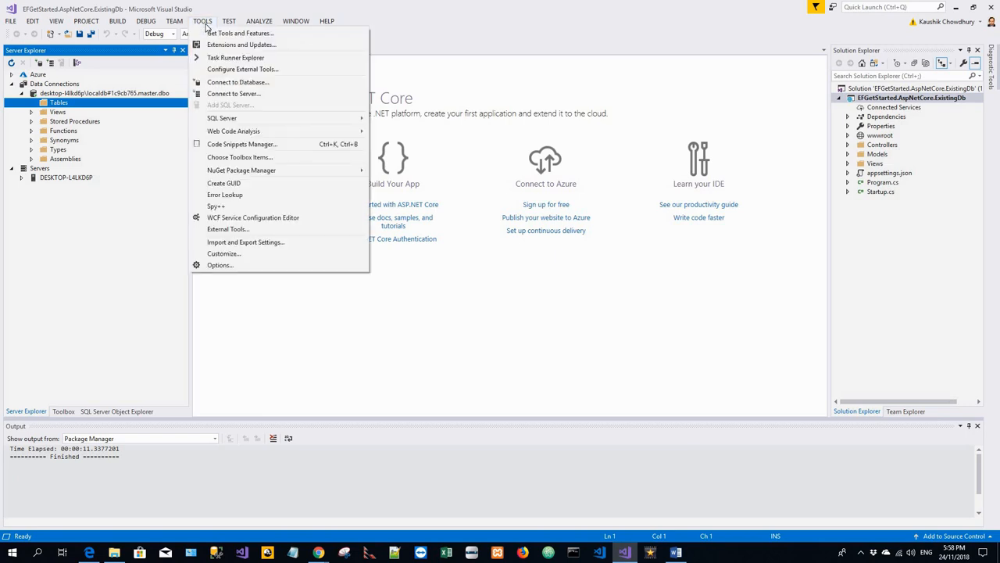
pyautogui.moveTo(249, 171)
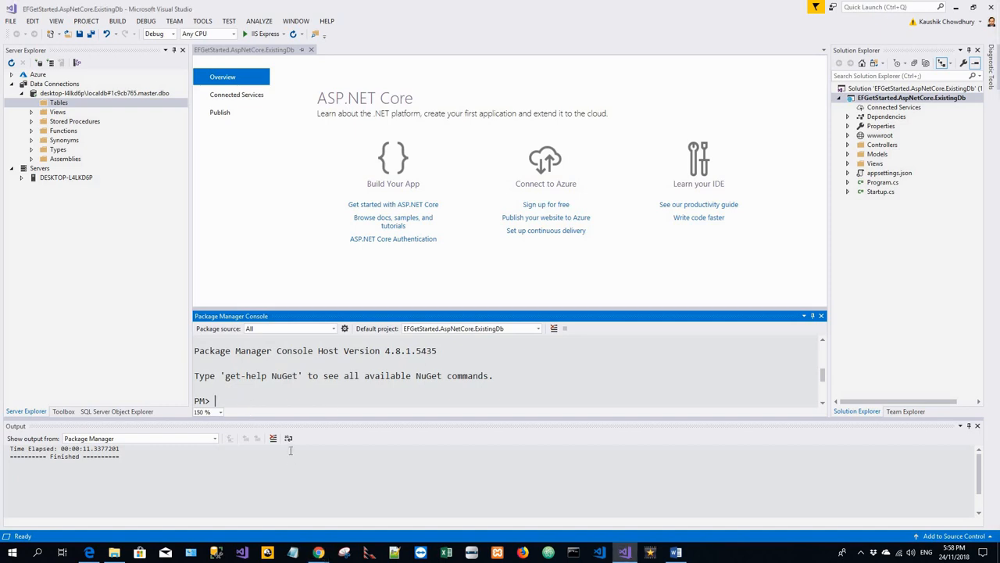
pyautogui.write('Scaffold-DbContext "Server=(localdb)\\mssqllocaldb;Database=Blogging;Trusted_Connection=True;" Microsoft.EntityFrameworkCore.SqlServer -OutputDir Models')
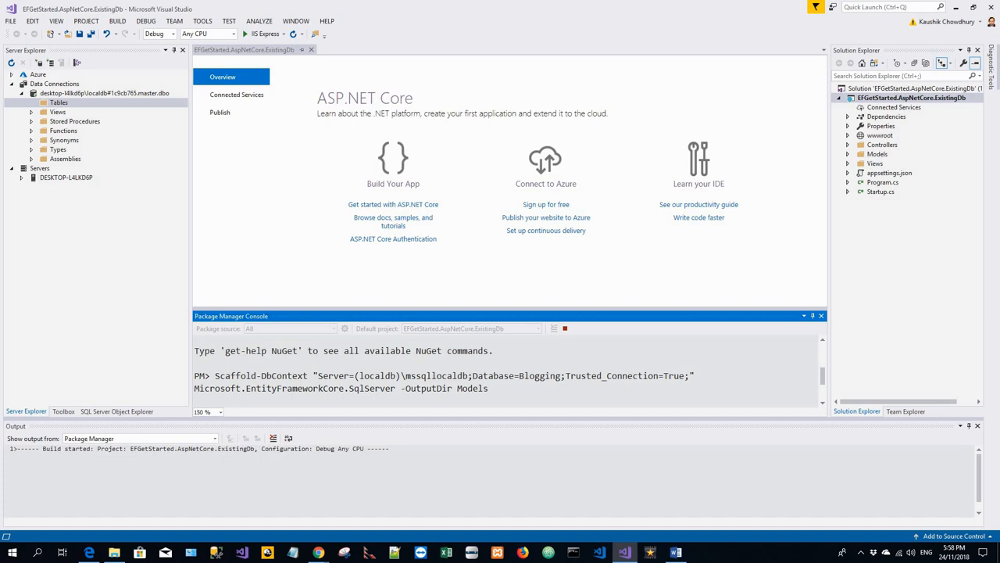
pyautogui.moveTo(584, 290)
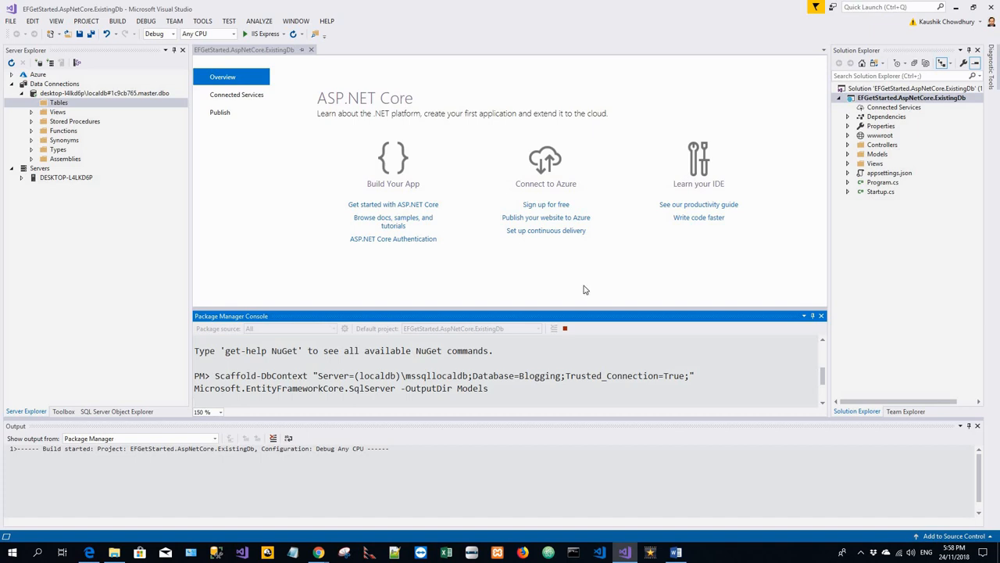
pyautogui.moveTo(591, 293)
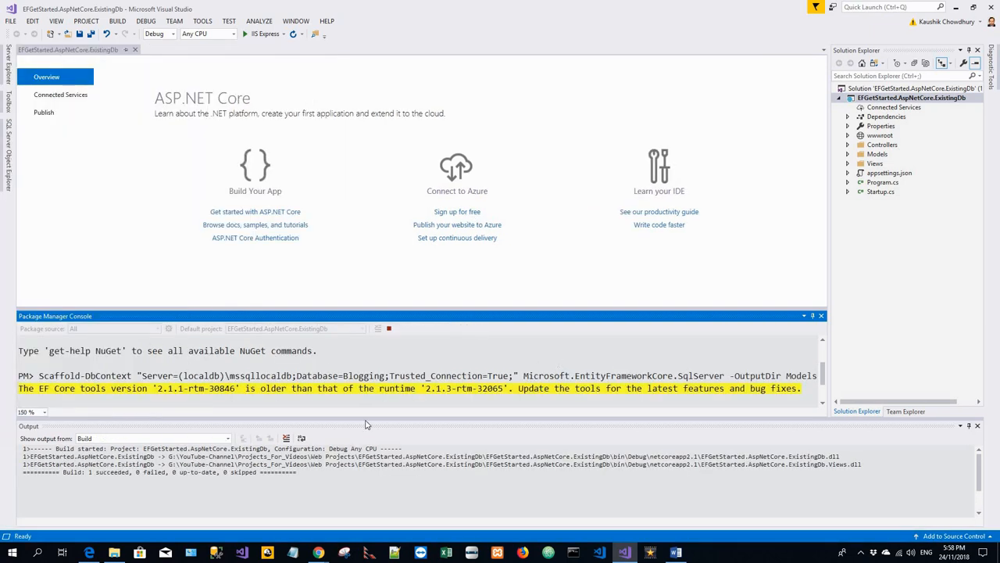
pyautogui.moveTo(547, 414)
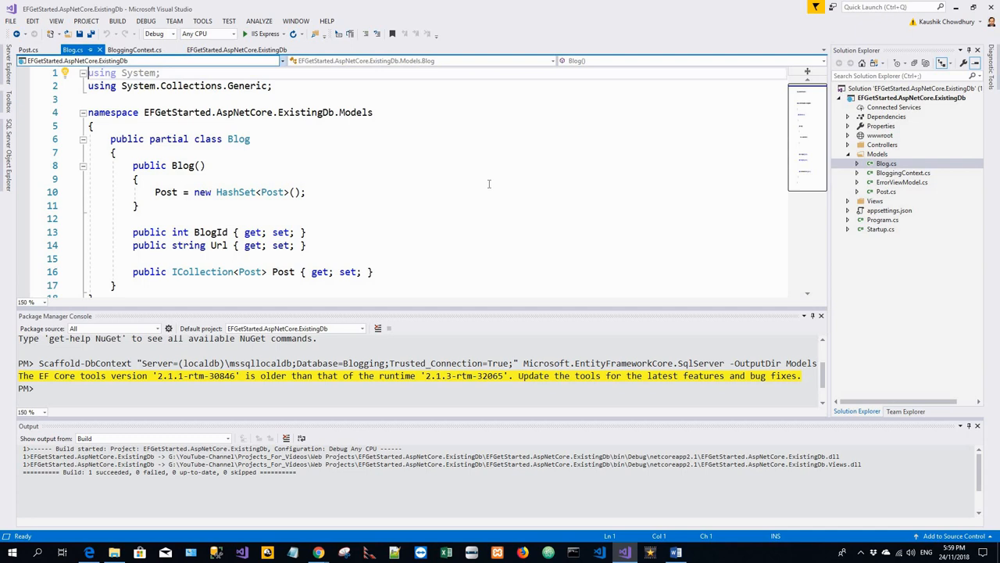
# Step: Open BloggingContext.cs, select the class name, and scroll through OnConfiguring's connection string
pyautogui.click(28, 50)
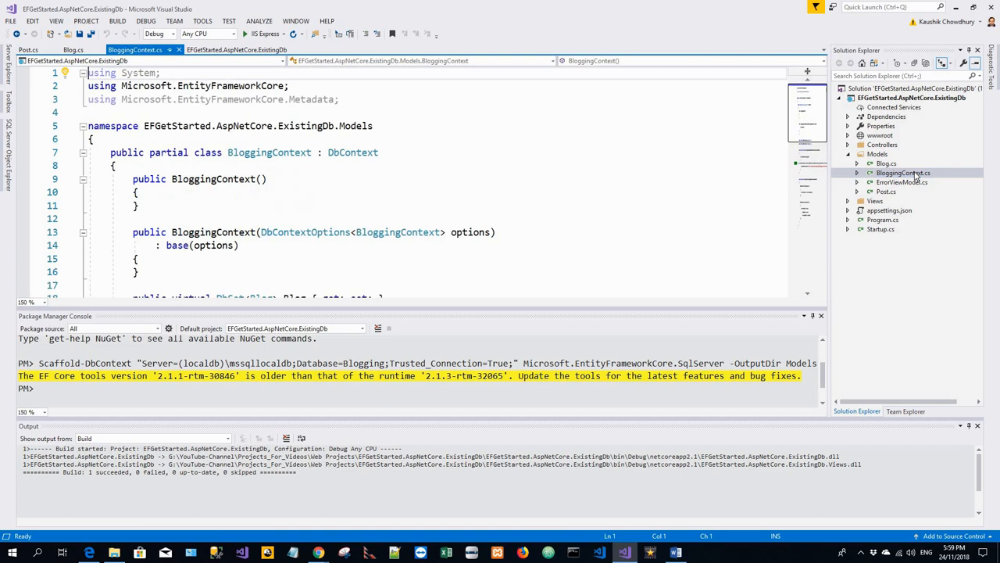
pyautogui.moveTo(723, 283)
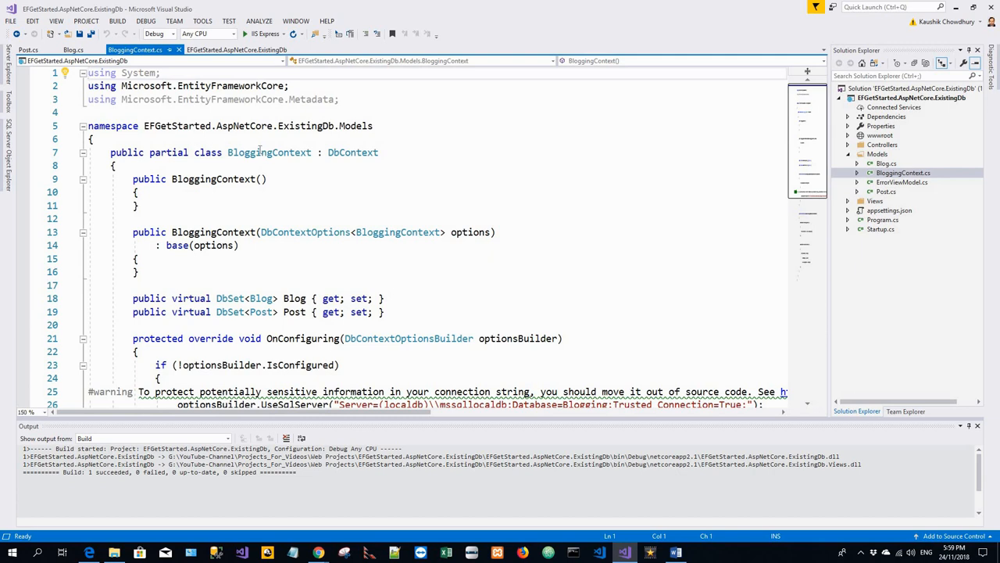
pyautogui.doubleClick(269, 151)
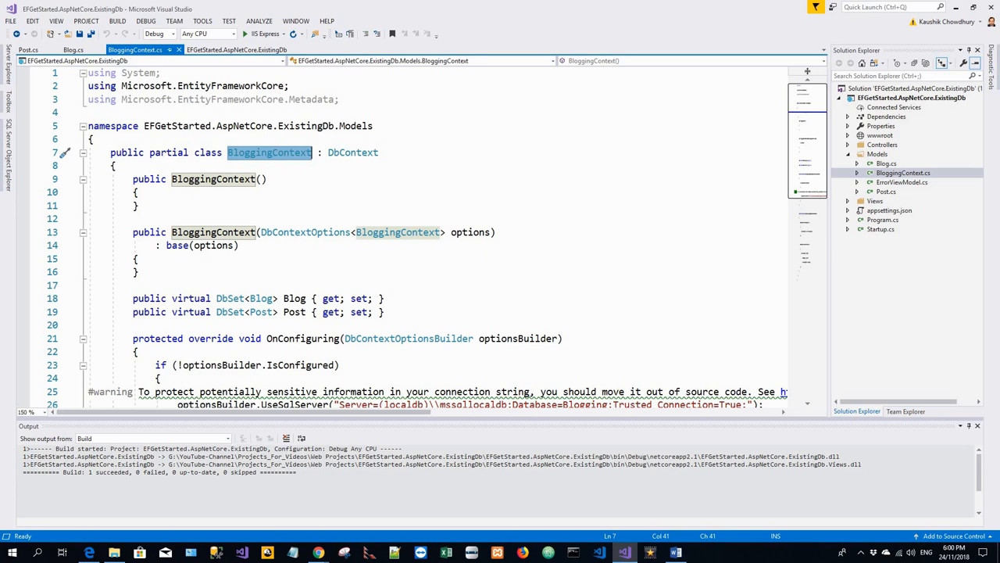
pyautogui.scroll(-3)
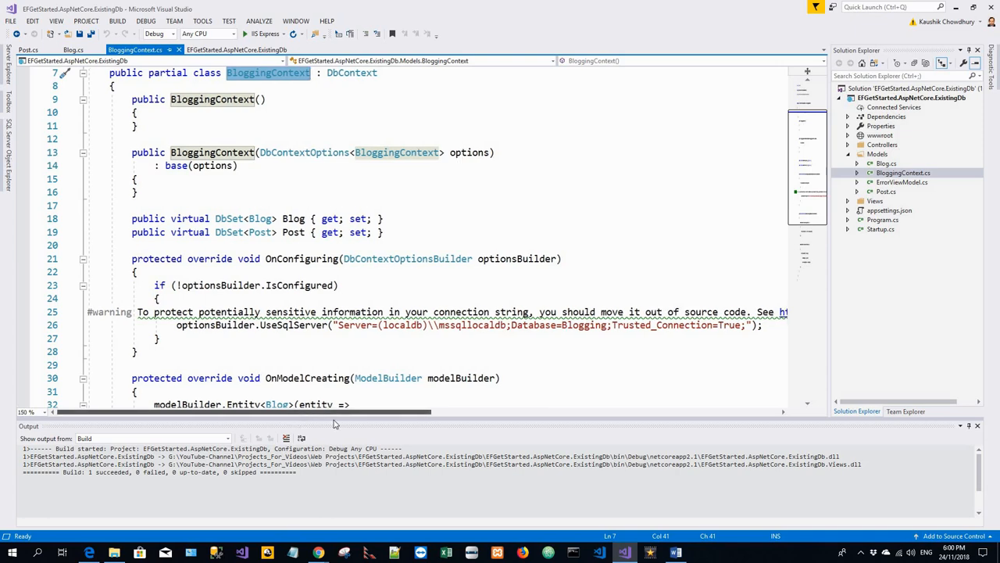
pyautogui.hscroll(3)
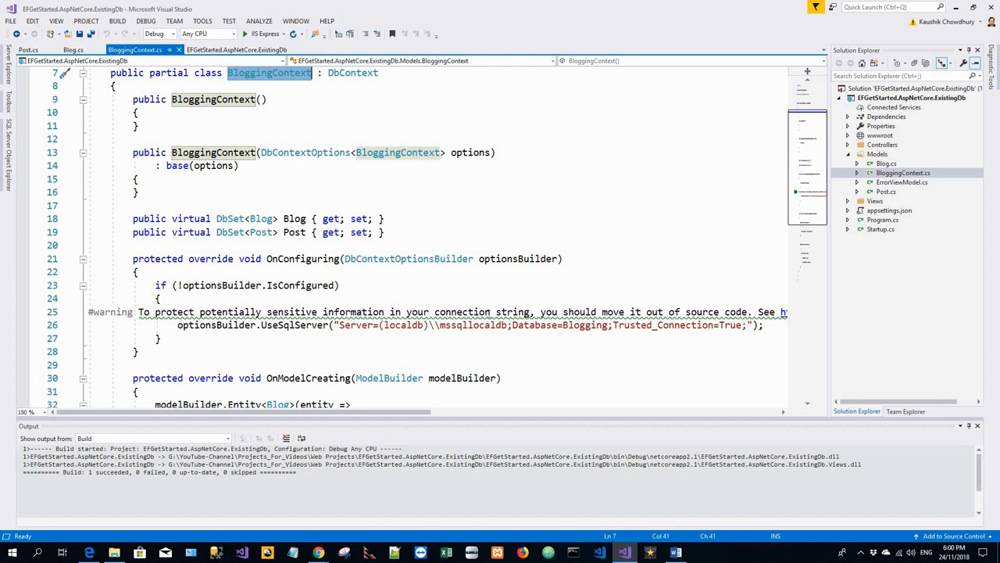
pyautogui.moveTo(836, 125)
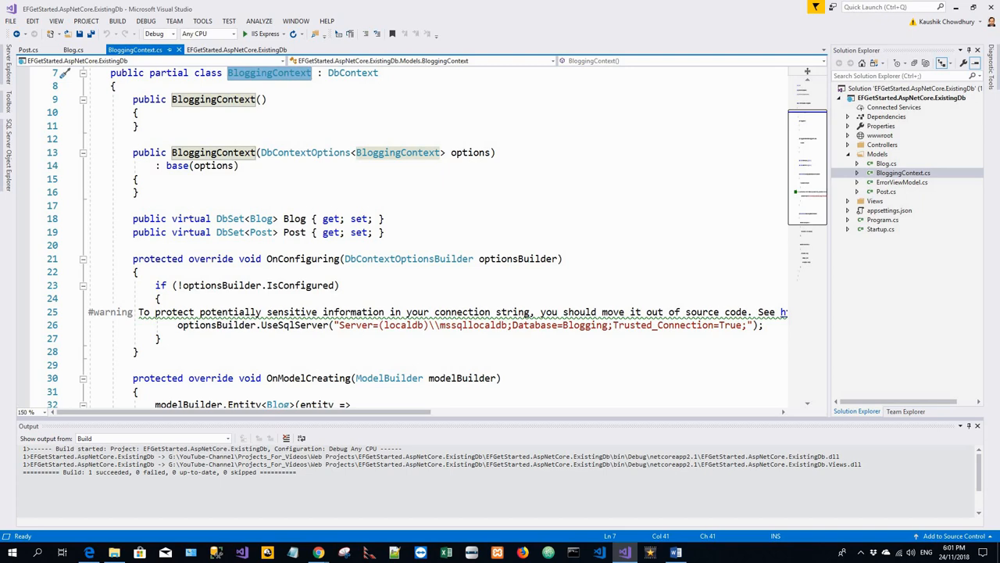
pyautogui.moveTo(885, 235)
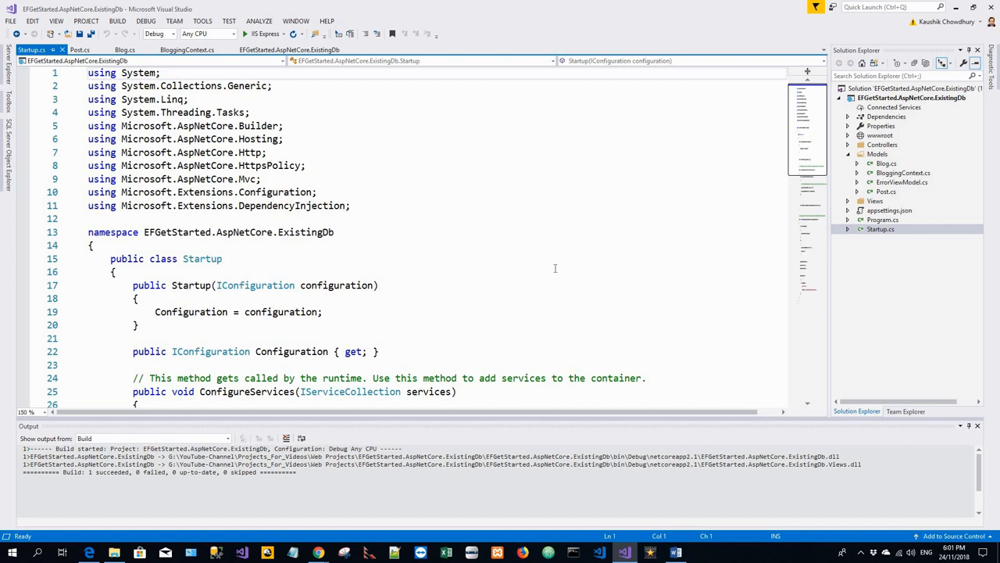
# Step: Add 'using EFGetStarted.AspNetCore.ExistingDb.Models;' to Startup.cs and position the cursor inside ConfigureServices
pyautogui.scroll(-3)
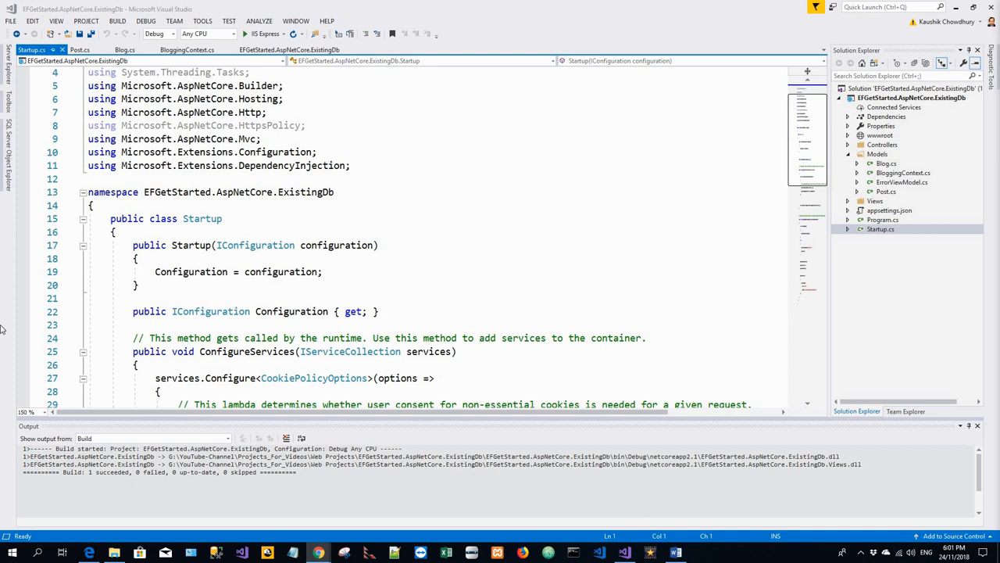
pyautogui.click(316, 151)
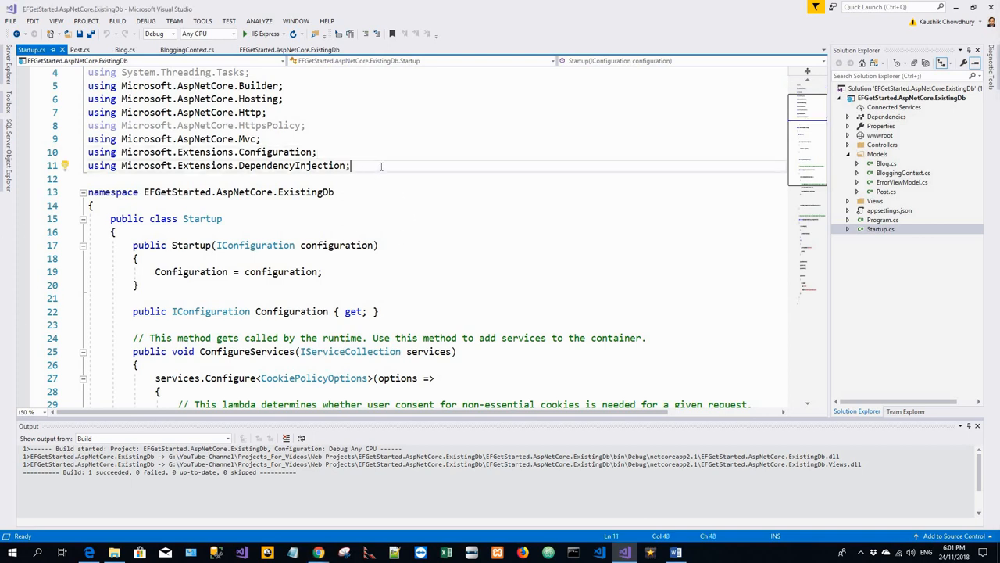
pyautogui.write('using EFGetStarted.AspNetCore.ExistingDb.Models;')
pyautogui.write('using Microsoft.EntityFrameworkCore;')
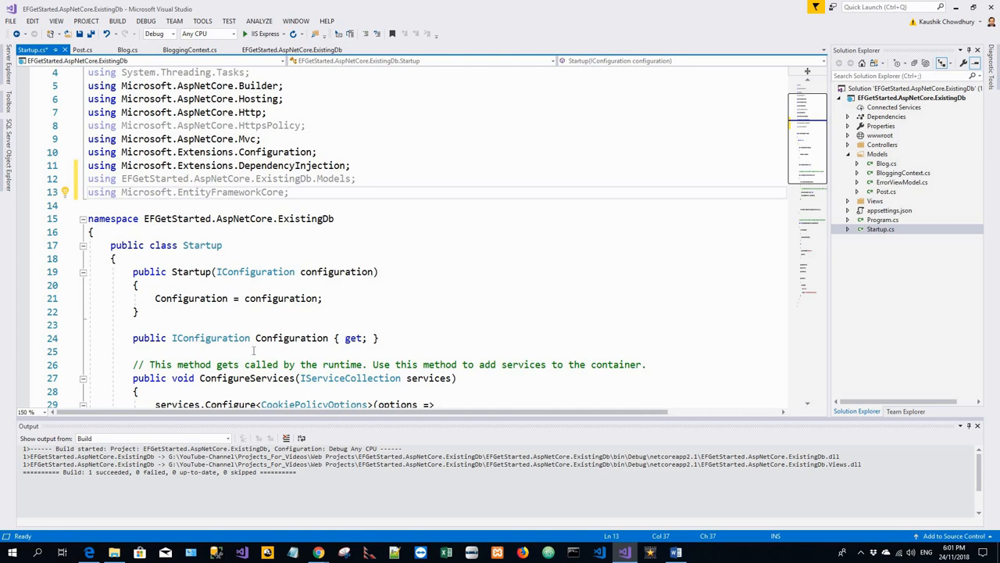
pyautogui.scroll(-3)
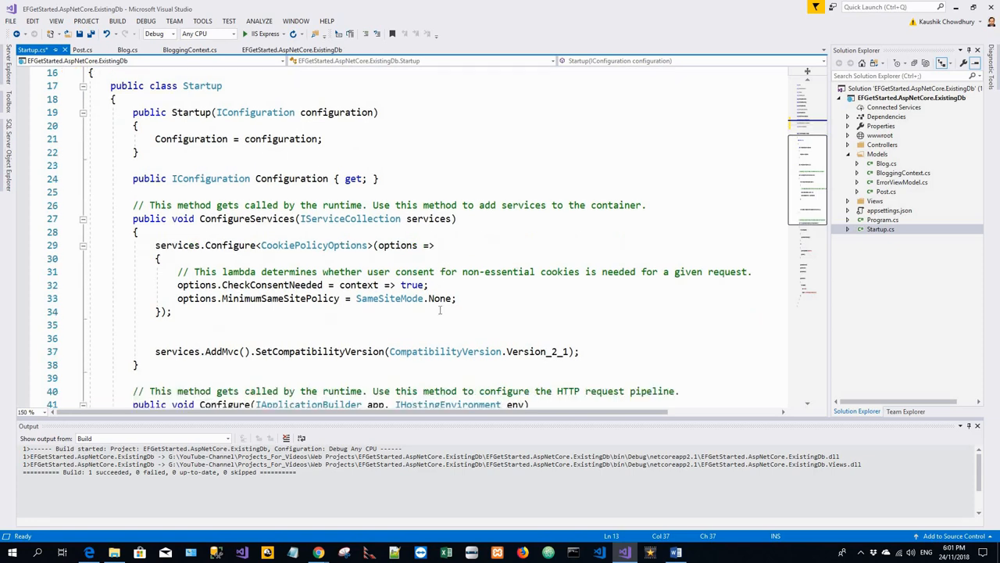
pyautogui.scroll(-3)
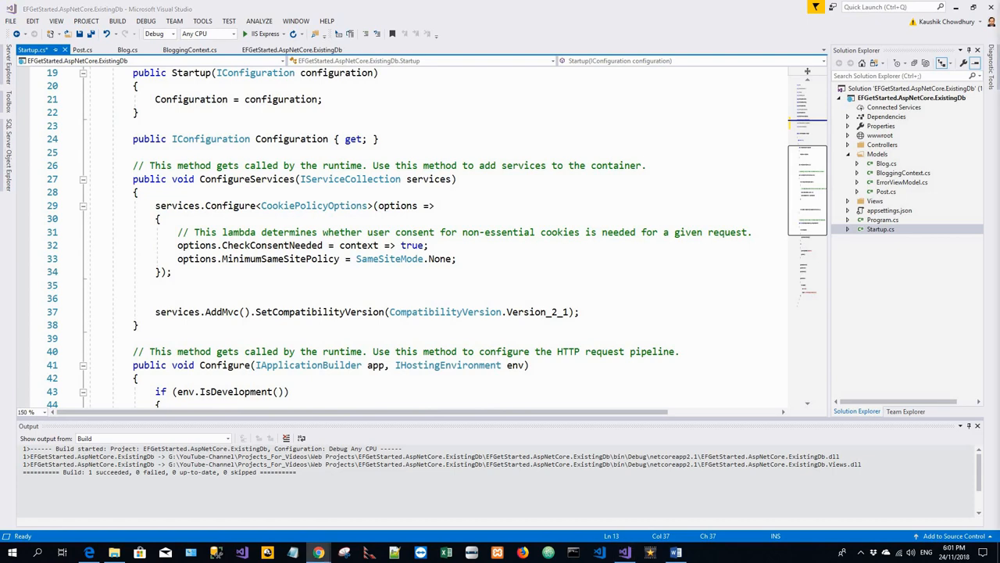
pyautogui.moveTo(551, 231)
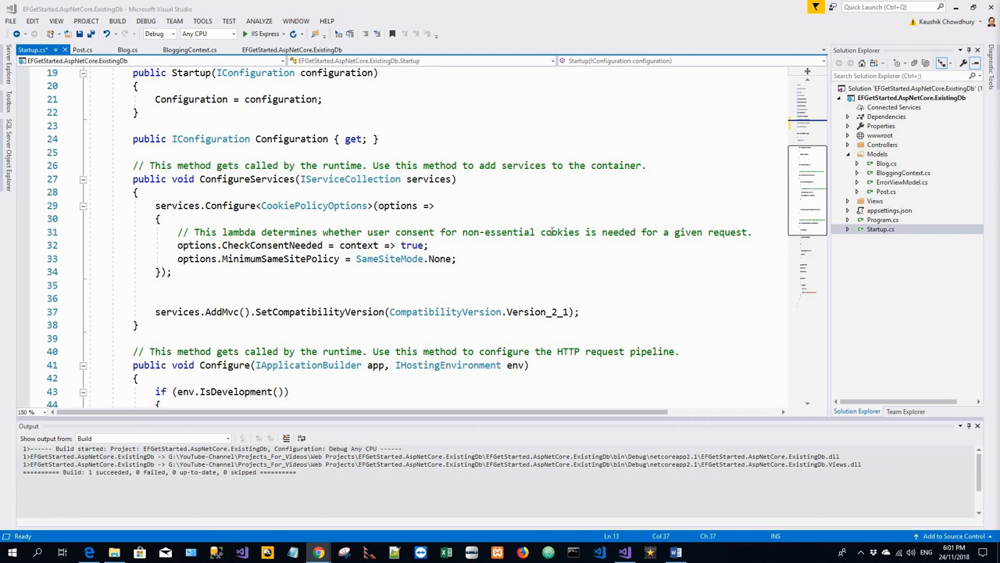
pyautogui.moveTo(124, 188)
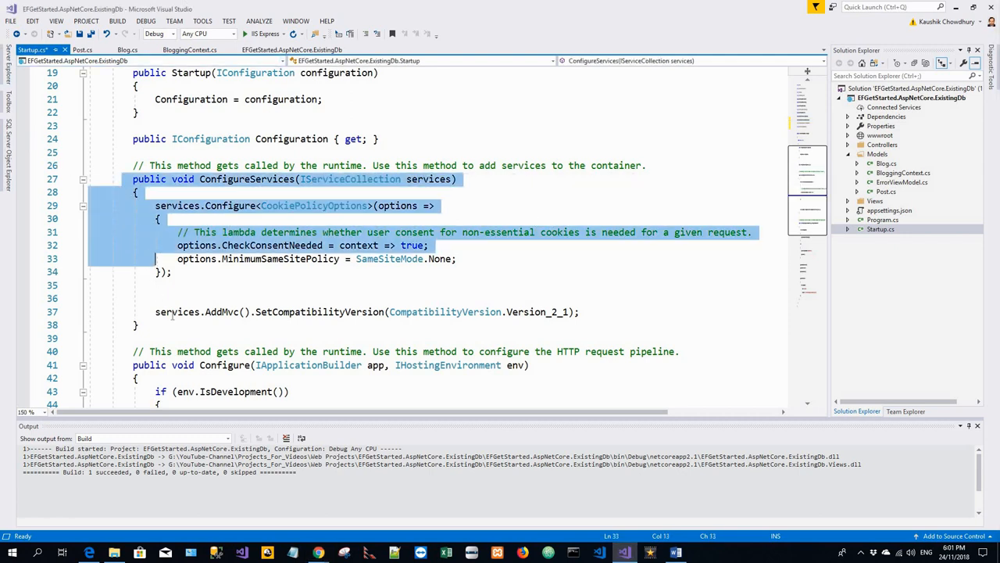
pyautogui.click(645, 311)
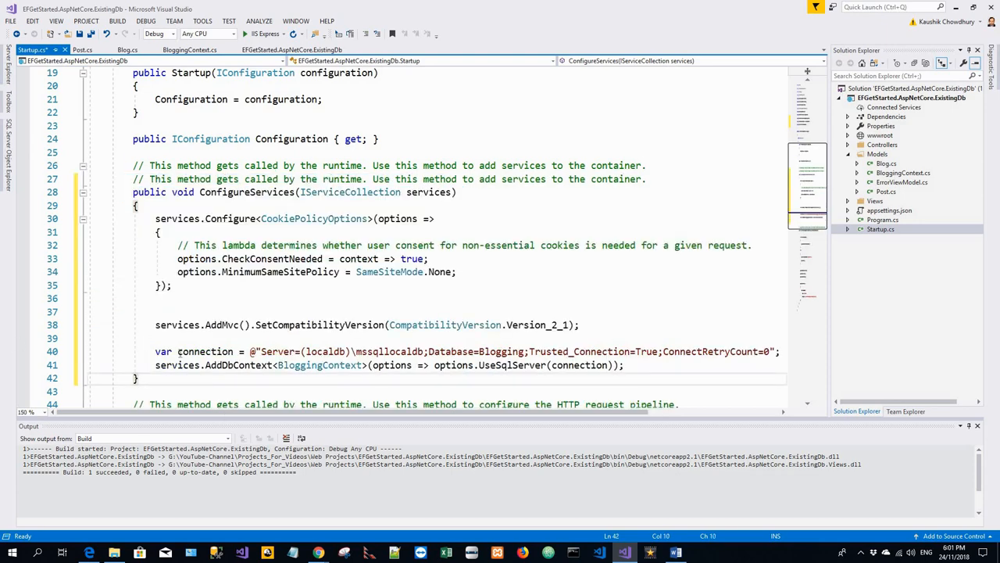
pyautogui.moveTo(305, 413)
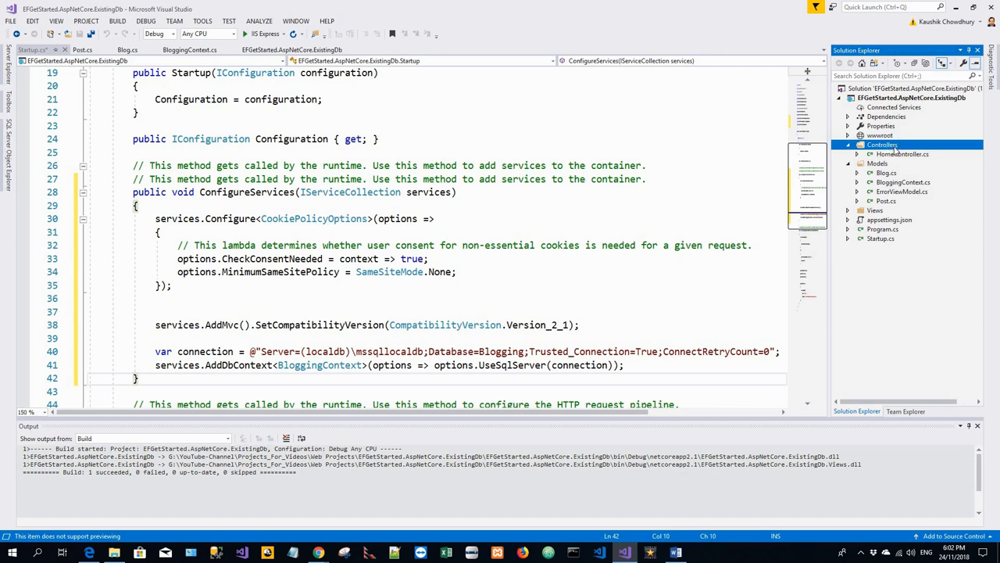
# Step: Scaffold an MVC BlogsController with Entity Framework views using the Blog model and BloggingContext
pyautogui.rightClick(883, 145)
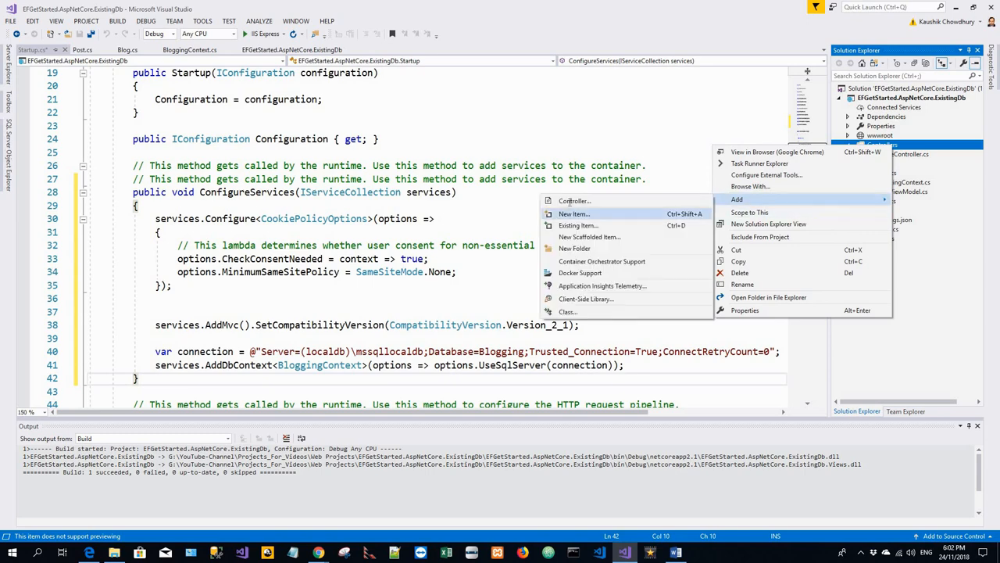
pyautogui.click(575, 201)
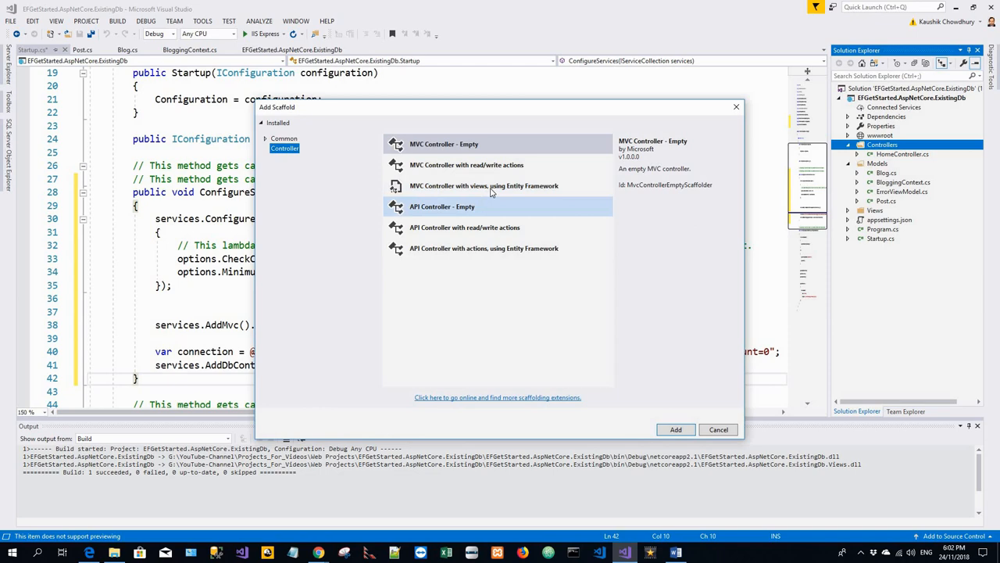
pyautogui.click(484, 186)
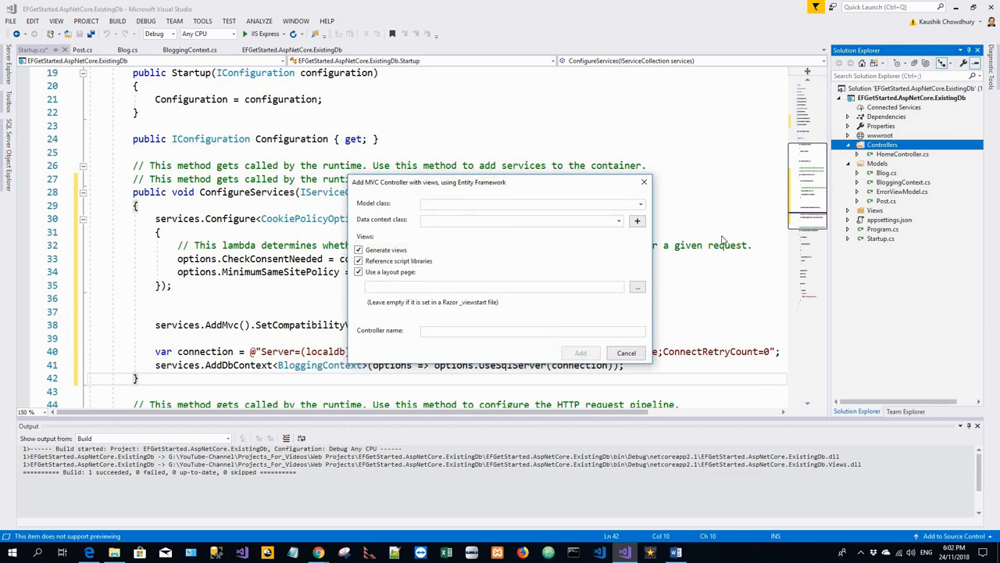
pyautogui.click(641, 203)
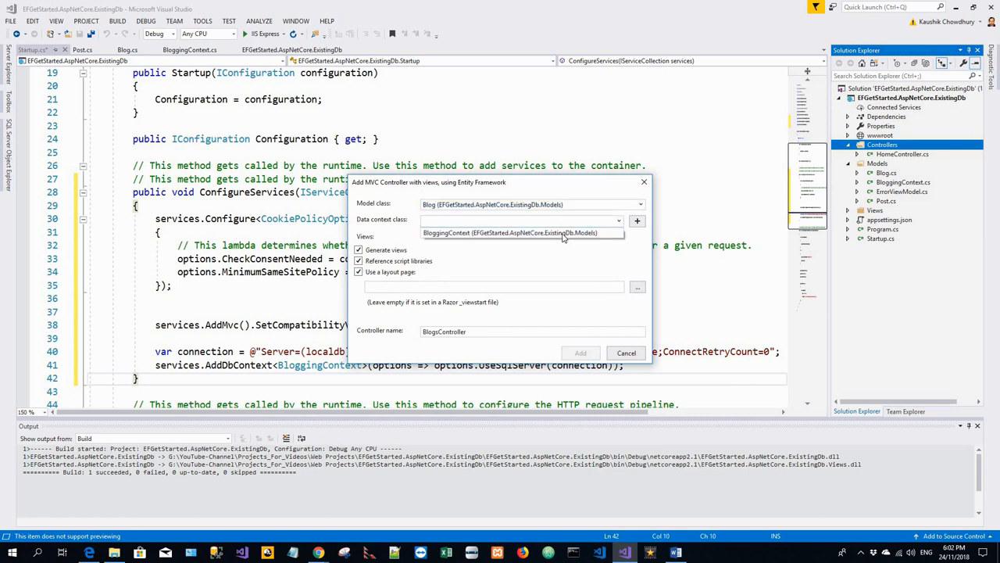
pyautogui.click(520, 233)
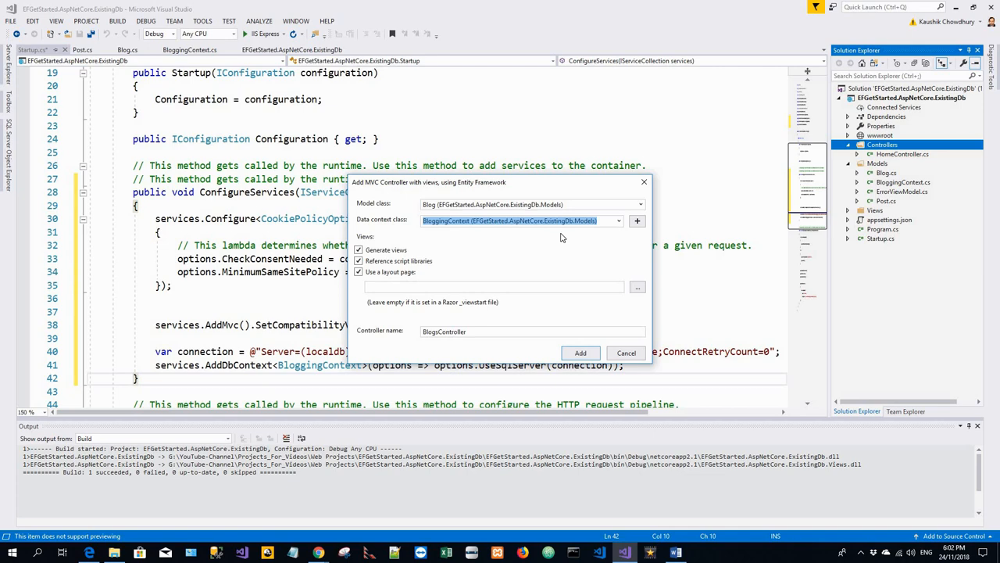
pyautogui.moveTo(547, 390)
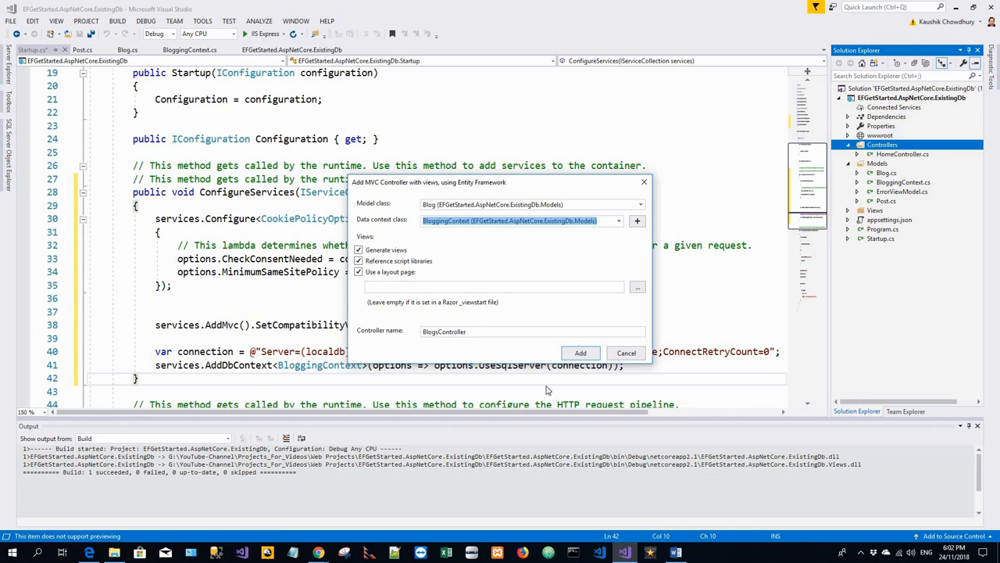
pyautogui.click(580, 352)
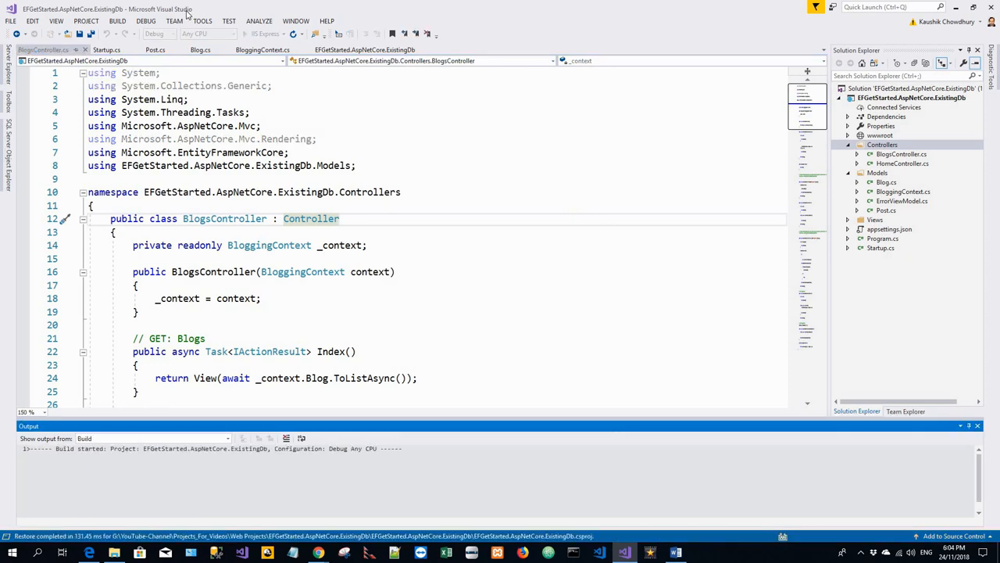
# Step: Open the Debug menu to run the web app
pyautogui.click(145, 21)
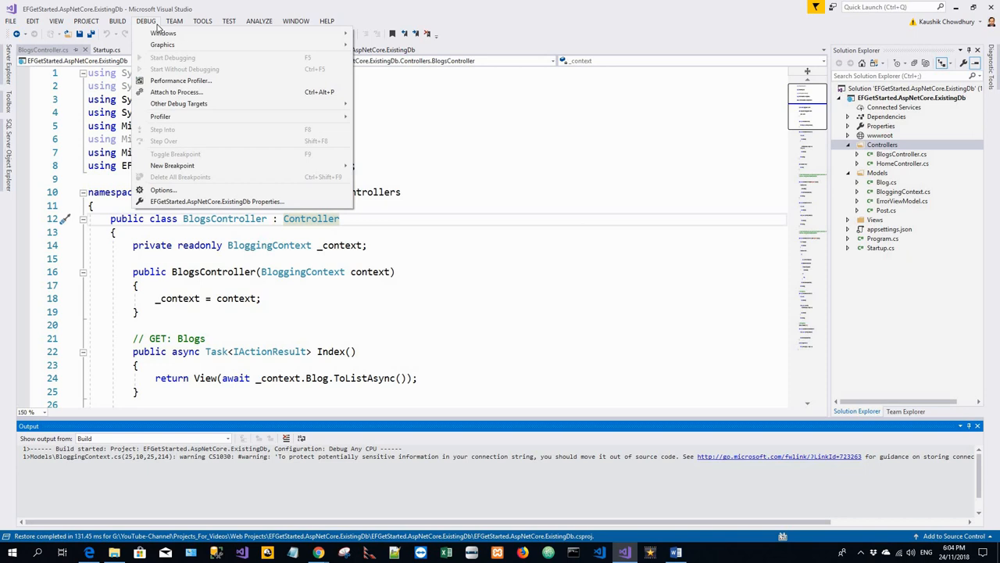
pyautogui.moveTo(529, 121)
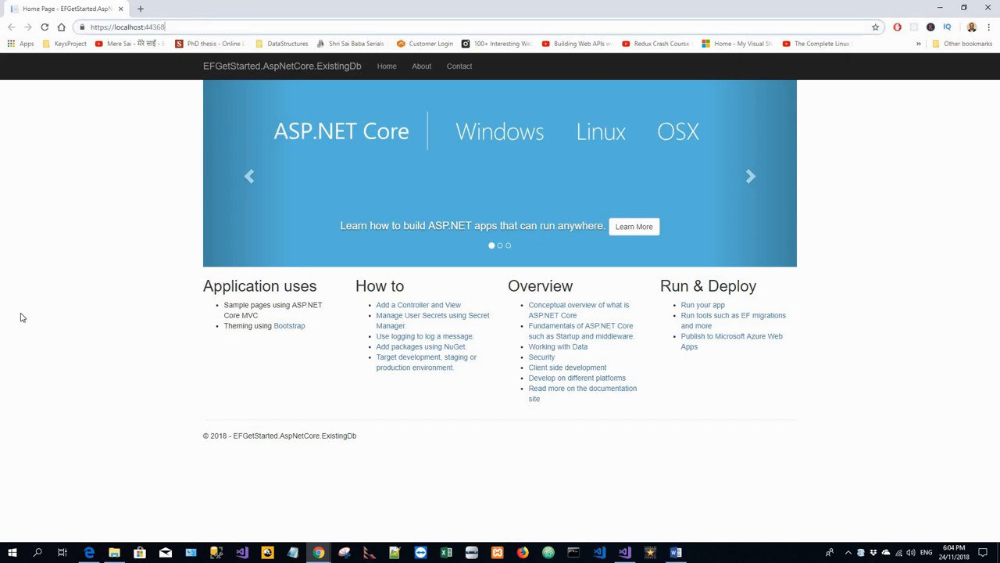
# Step: Navigate to the app's /Blogs page and follow Create New to the new blog form
pyautogui.click(129, 26)
pyautogui.write('/Blogs')
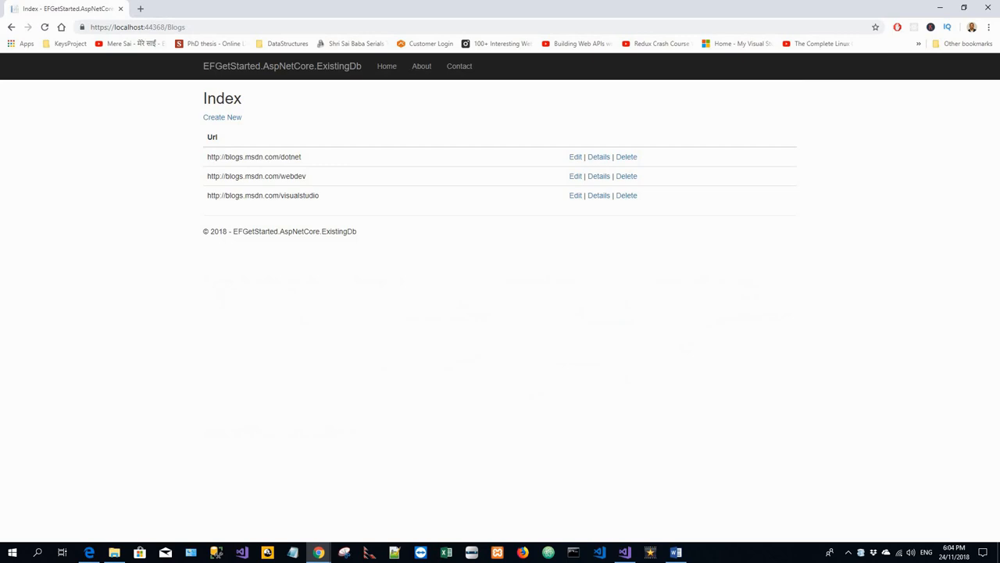
pyautogui.moveTo(304, 193)
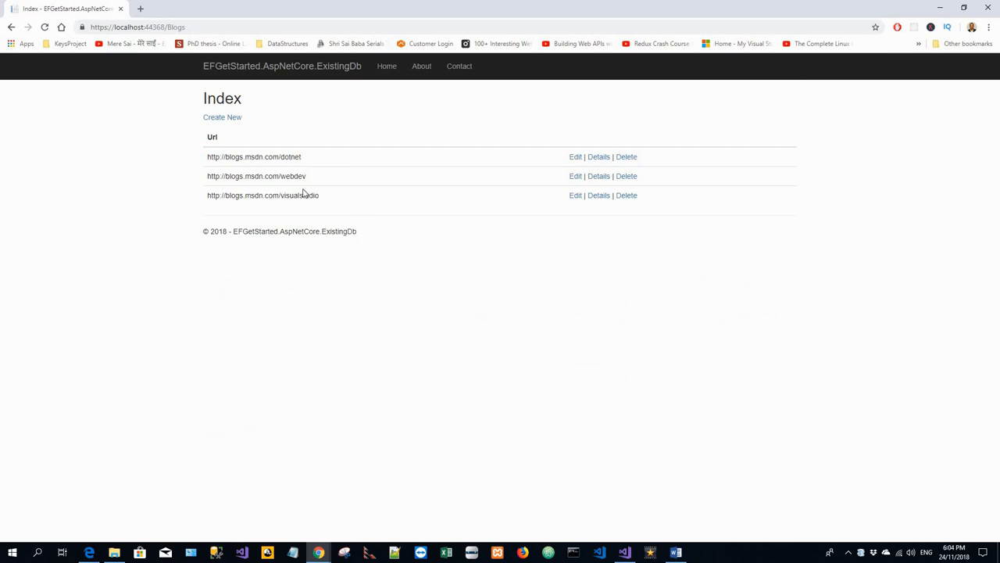
pyautogui.moveTo(218, 156)
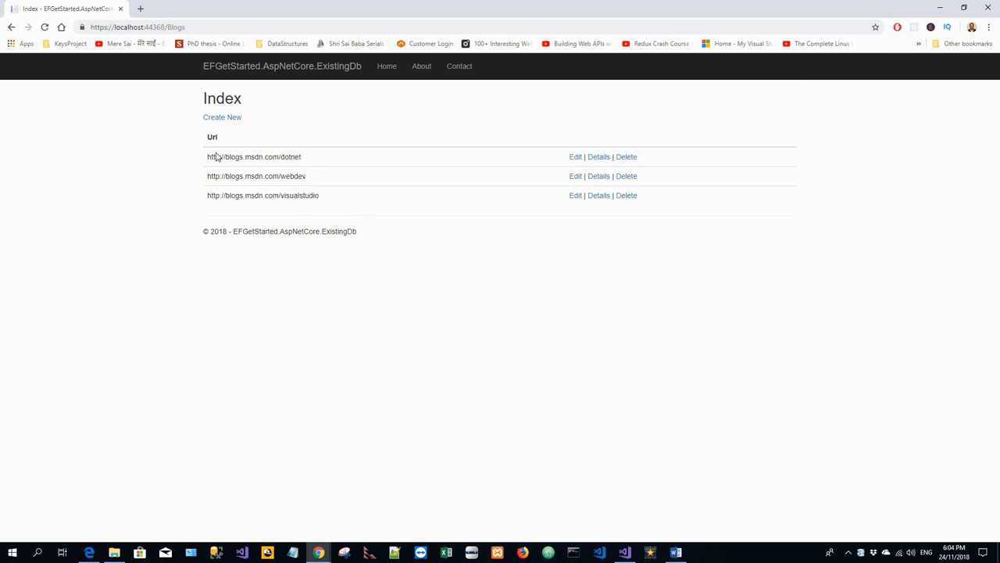
pyautogui.moveTo(762, 288)
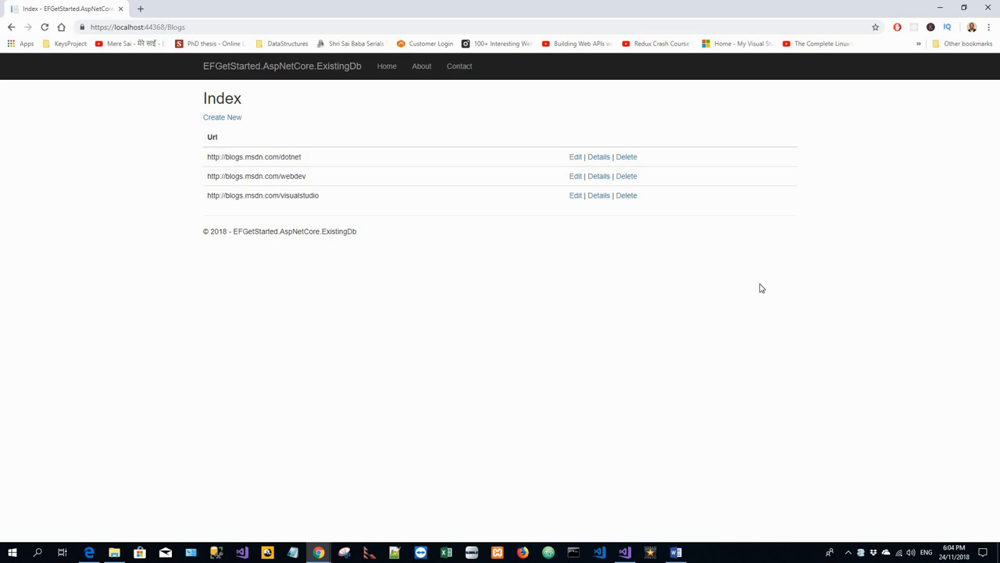
pyautogui.moveTo(222, 133)
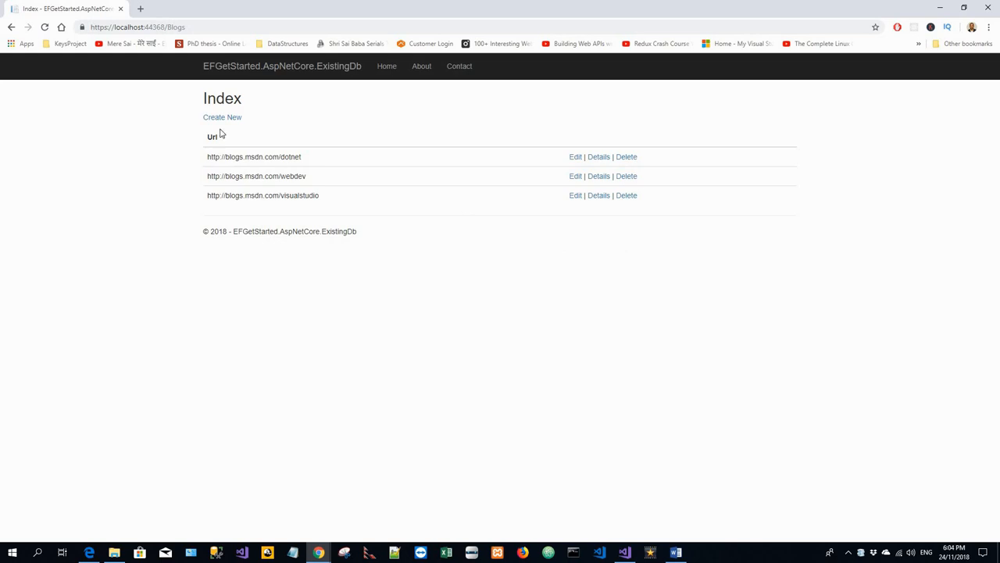
pyautogui.click(222, 117)
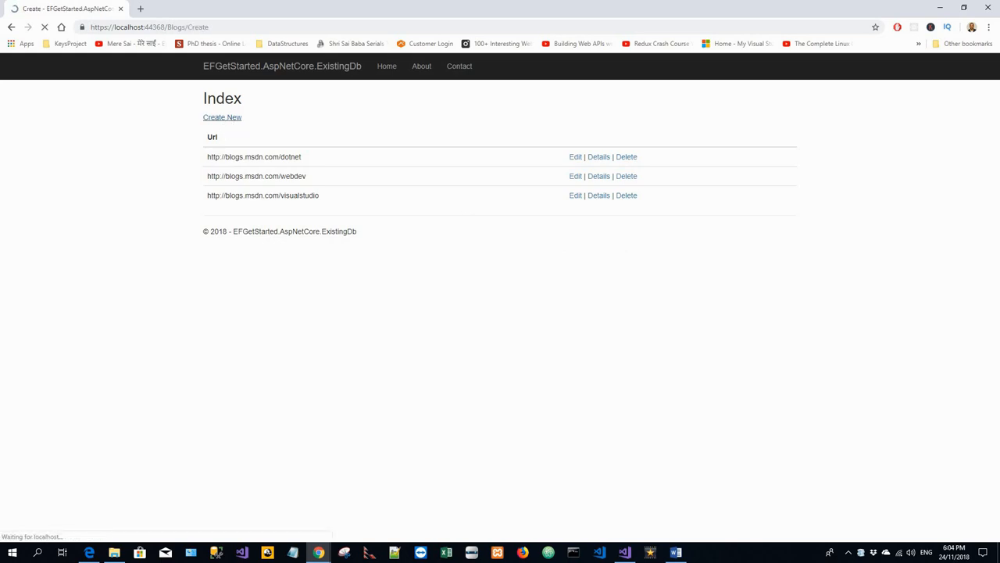
pyautogui.click(223, 117)
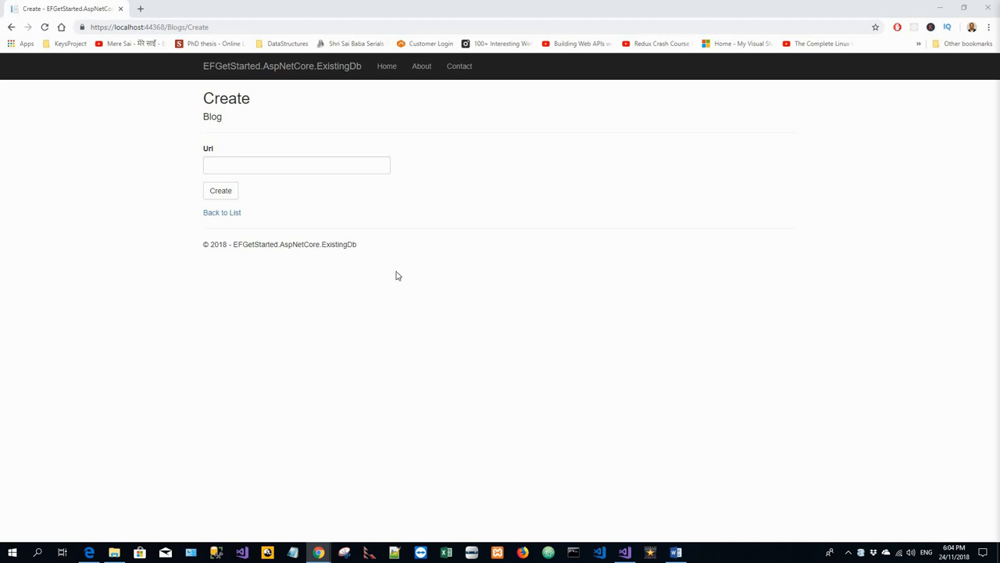
pyautogui.click(296, 165)
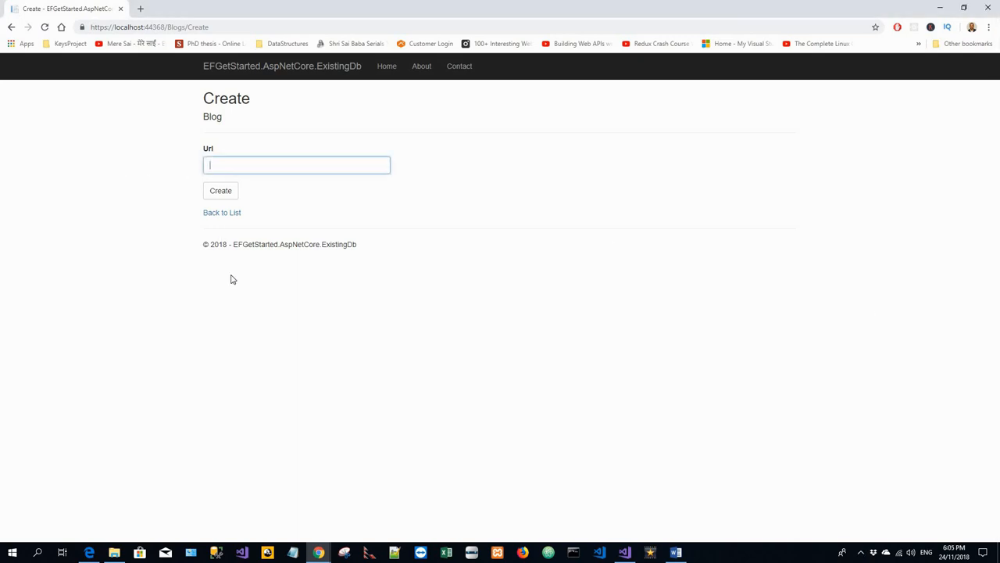
pyautogui.write('h')
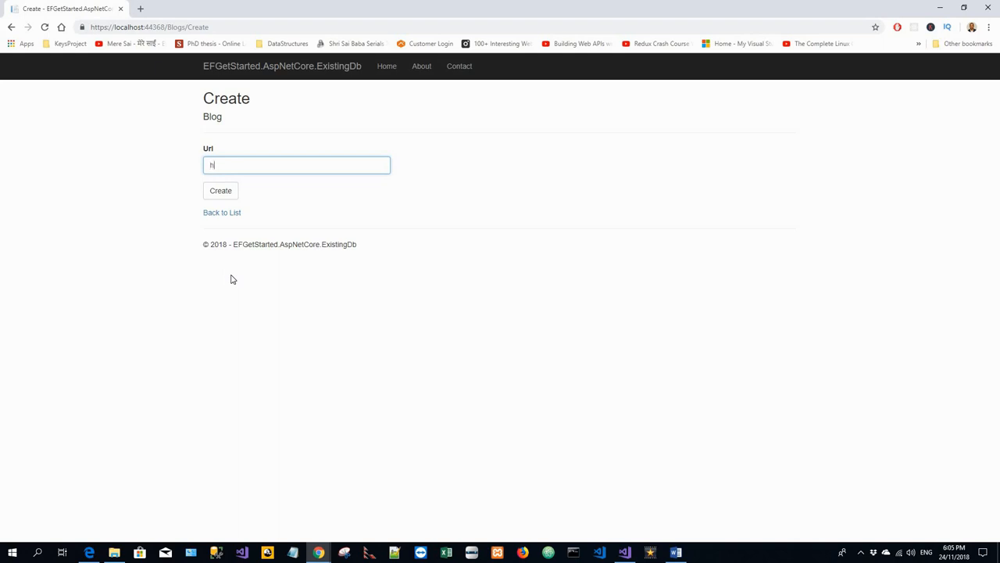
pyautogui.write('ttp')
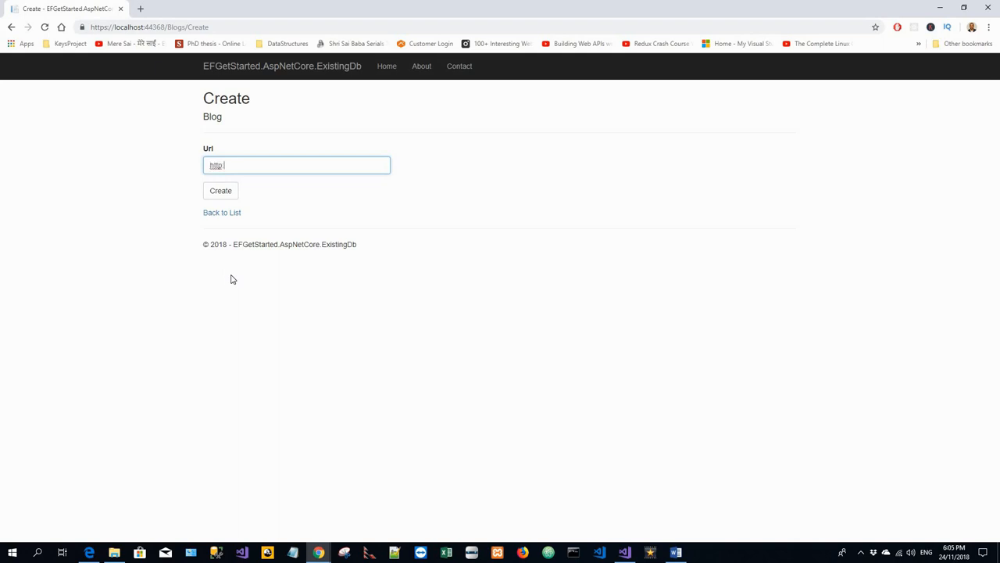
pyautogui.write('://')
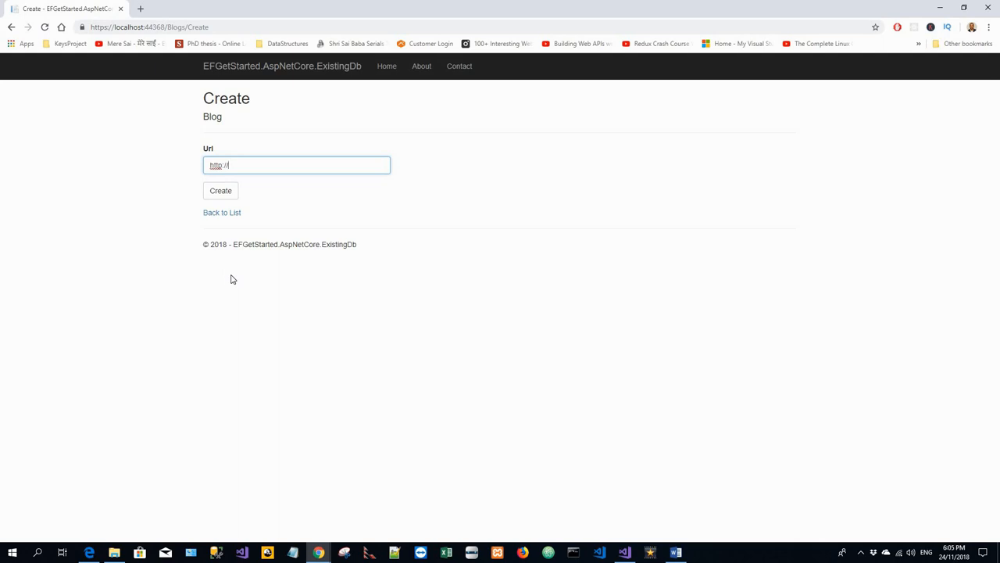
pyautogui.write('blogs')
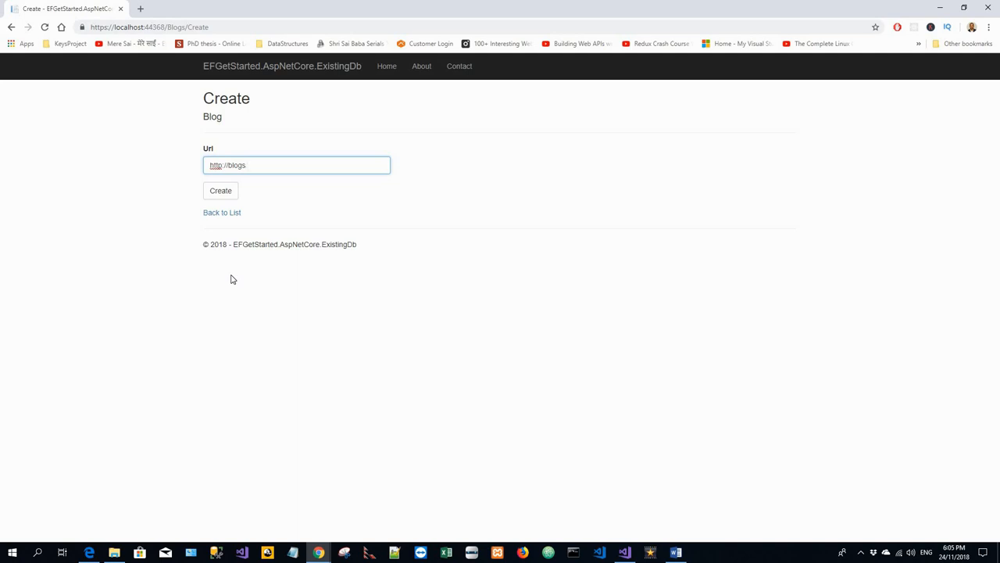
pyautogui.write('.msd')
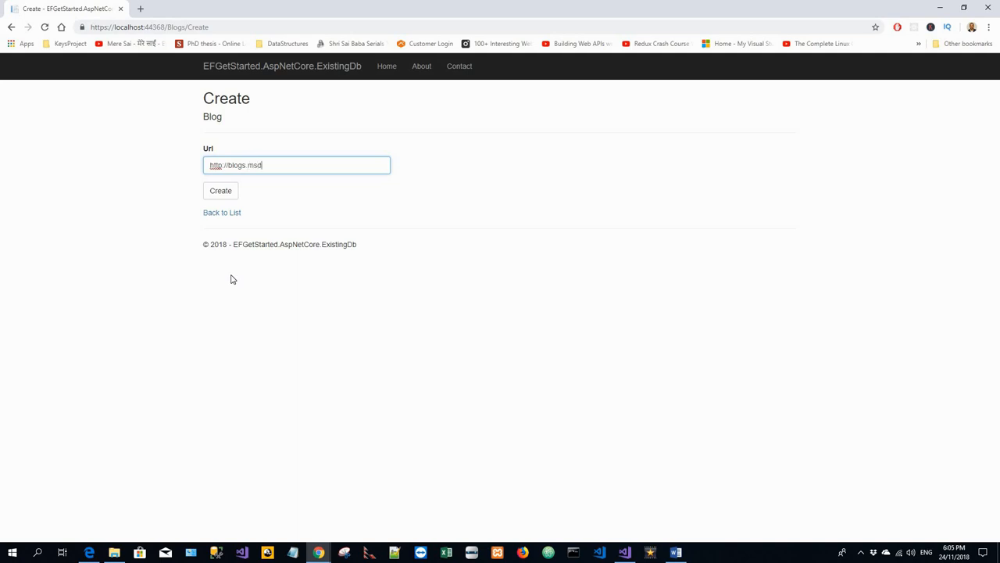
pyautogui.write('n.co')
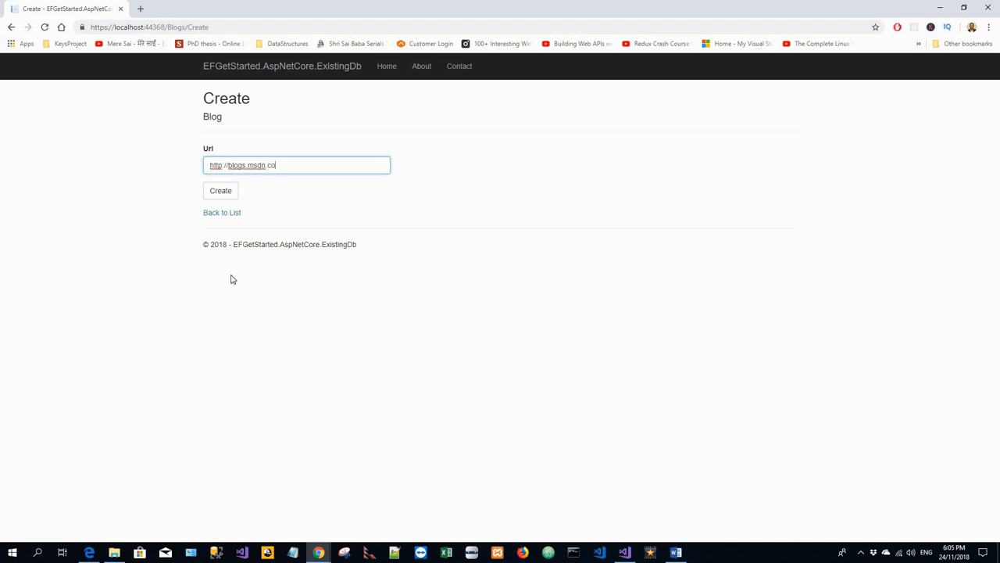
pyautogui.write('m')
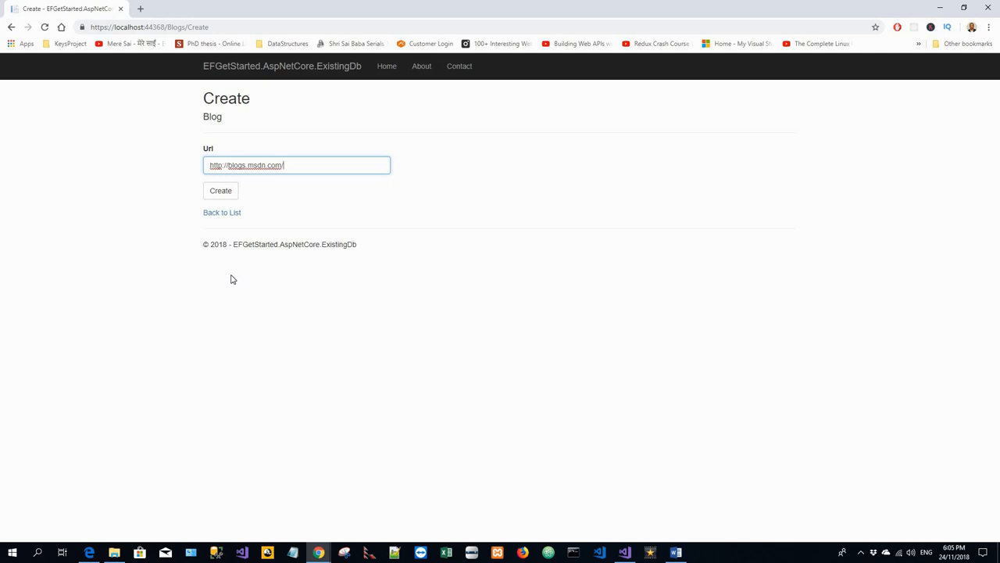
pyautogui.write('/dd')
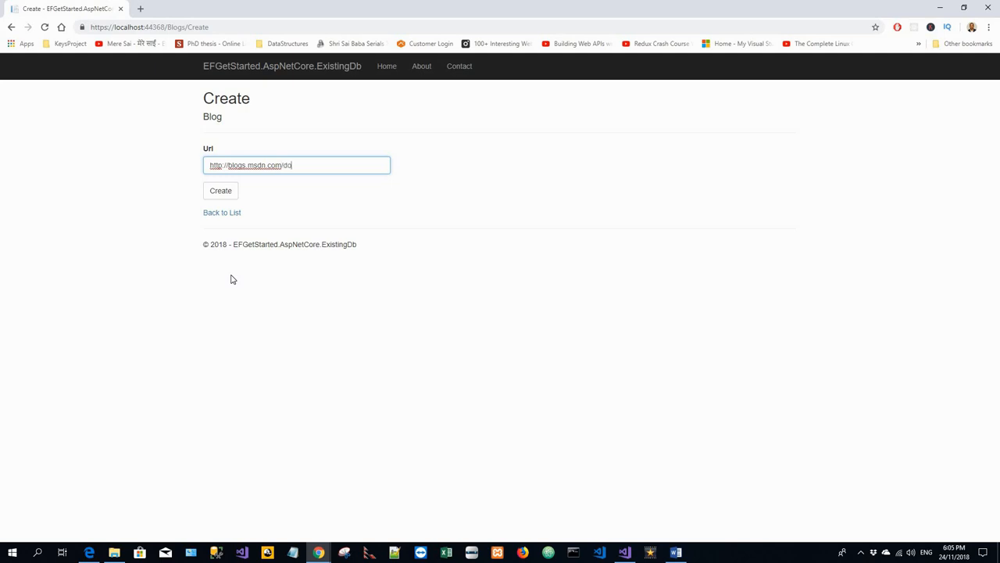
pyautogui.write('tnet')
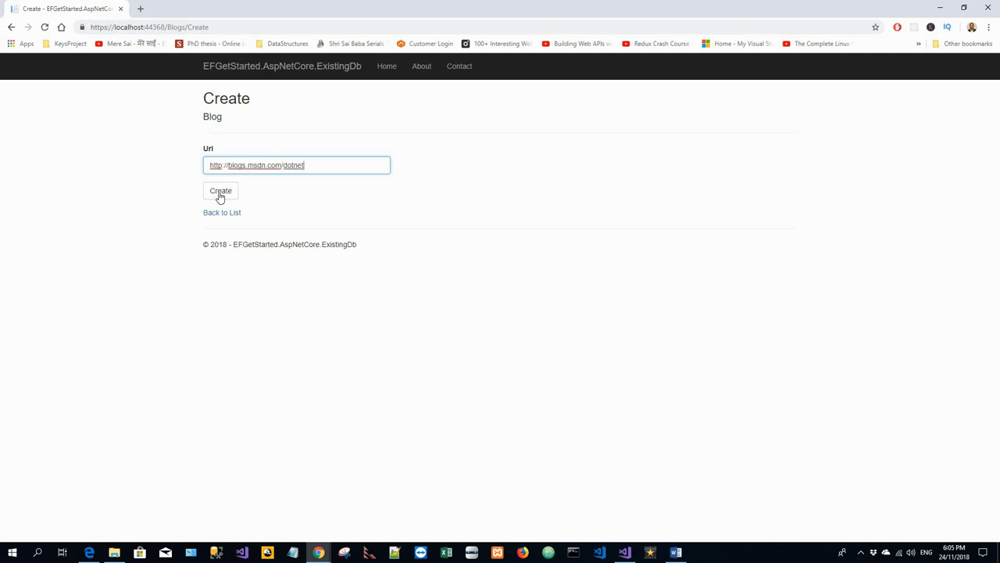
pyautogui.click(220, 190)
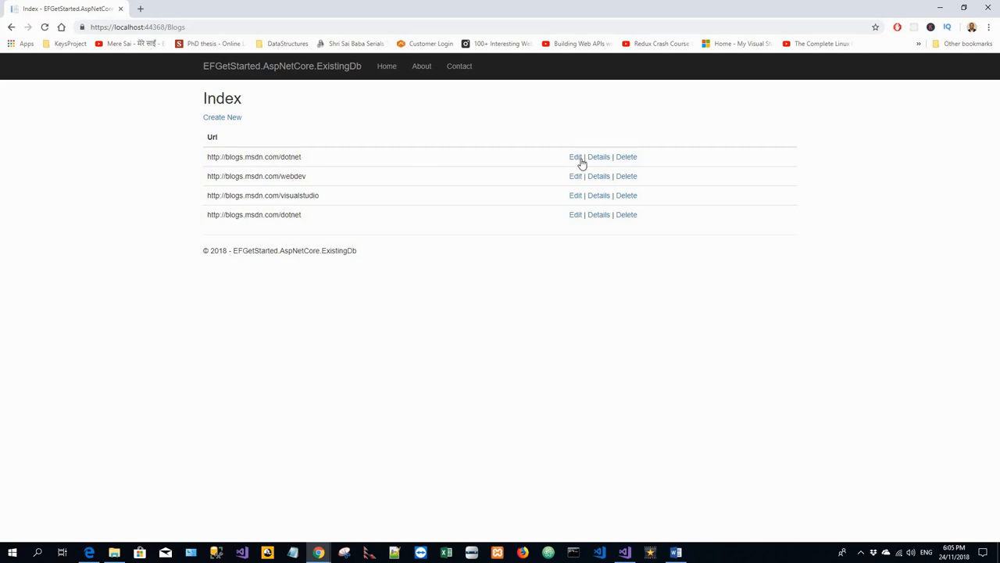
pyautogui.click(575, 156)
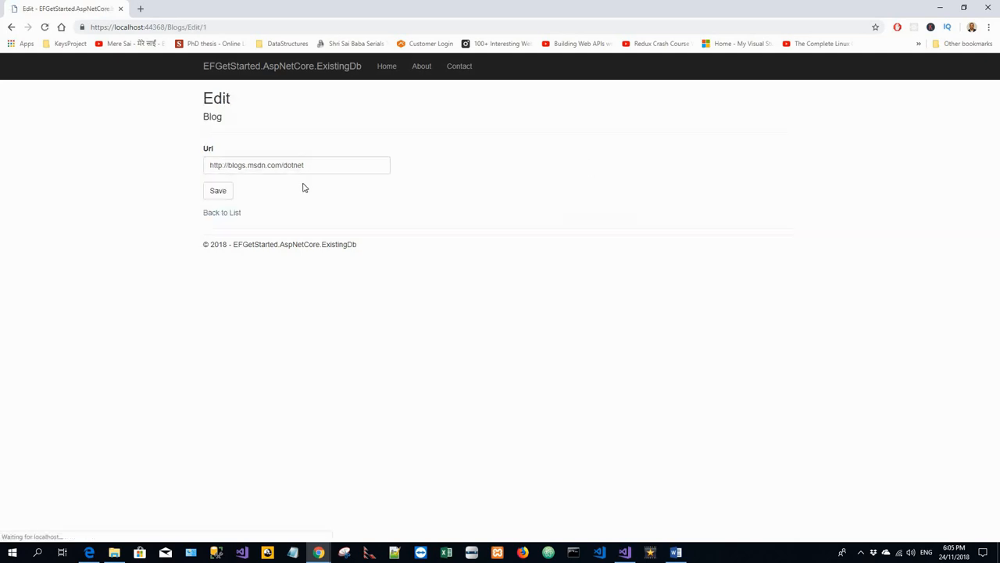
pyautogui.click(297, 165)
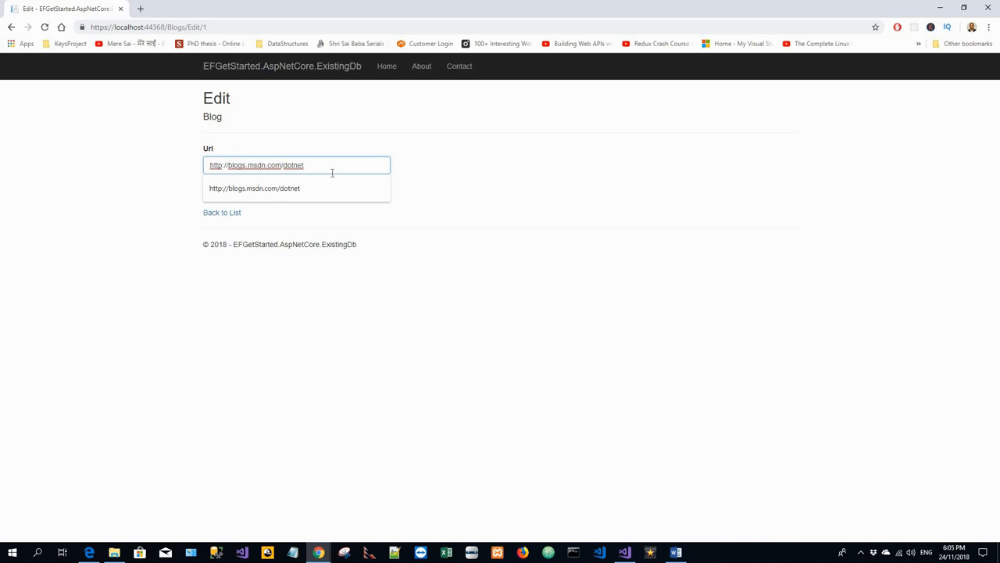
pyautogui.moveTo(361, 316)
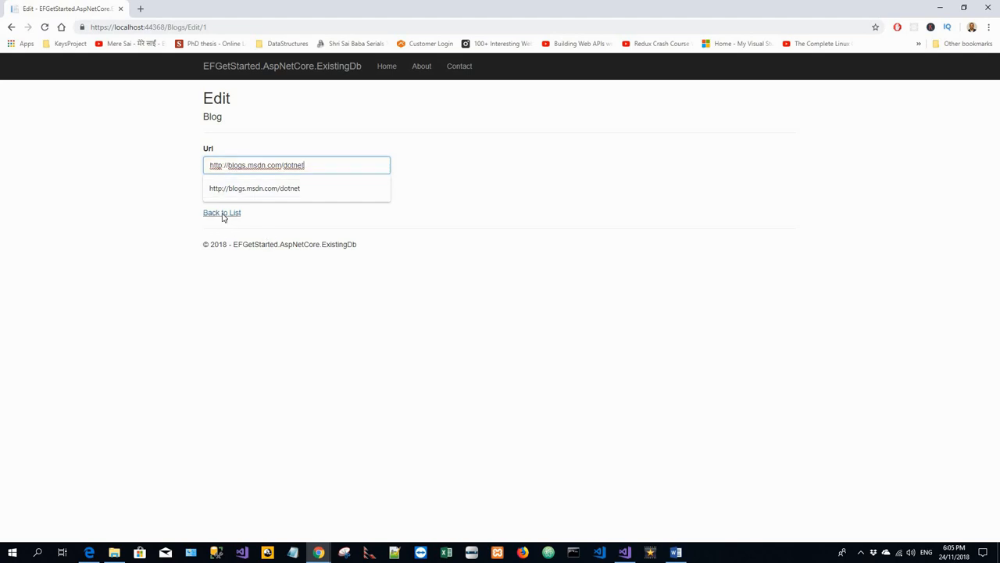
pyautogui.click(222, 211)
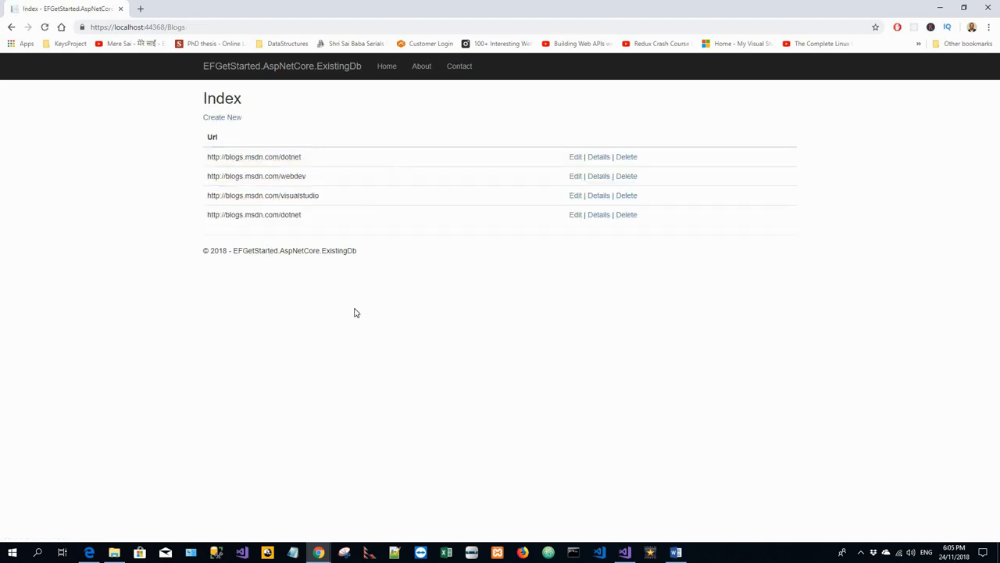
pyautogui.moveTo(246, 326)
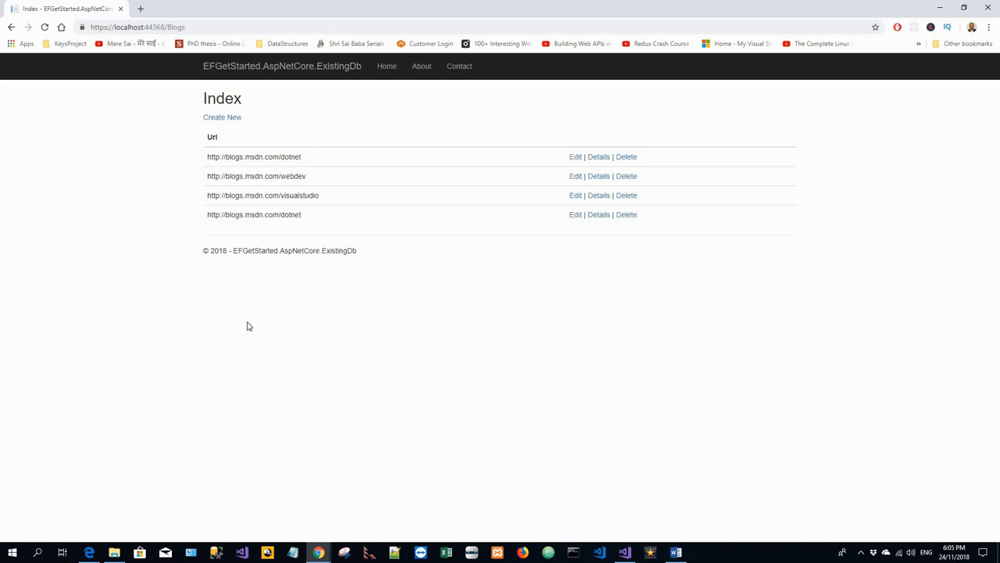
pyautogui.moveTo(266, 101)
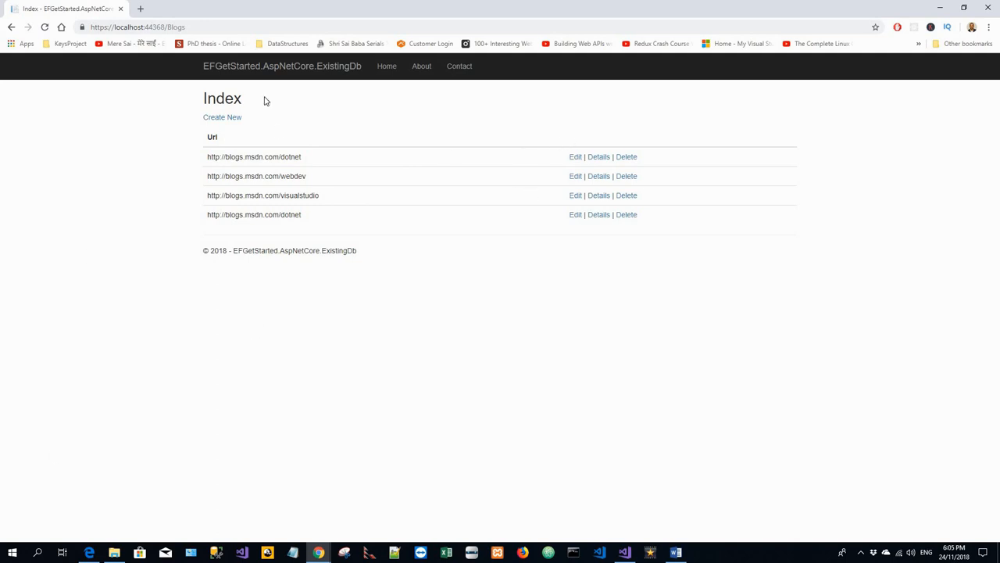
pyautogui.moveTo(319, 118)
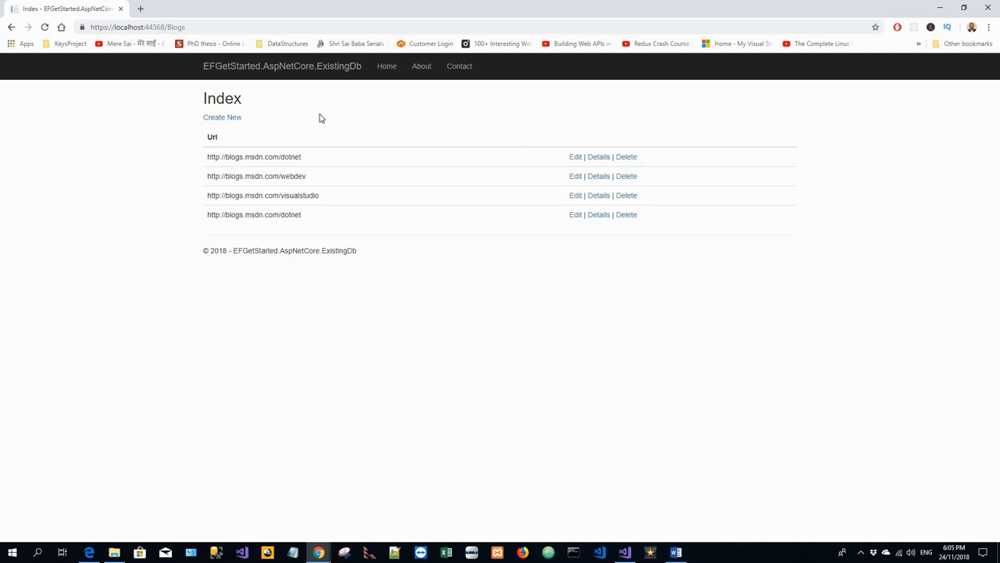
pyautogui.moveTo(425, 313)
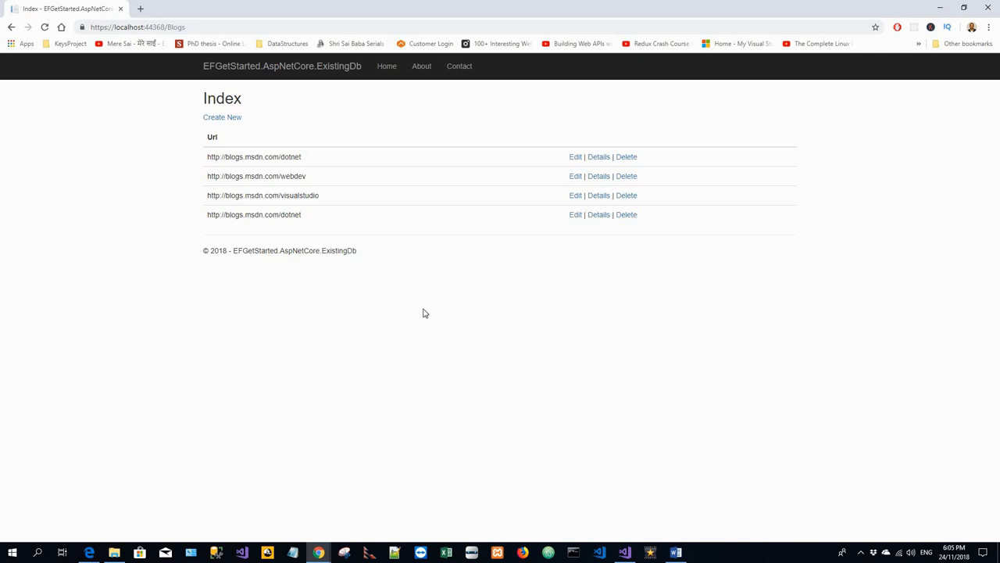